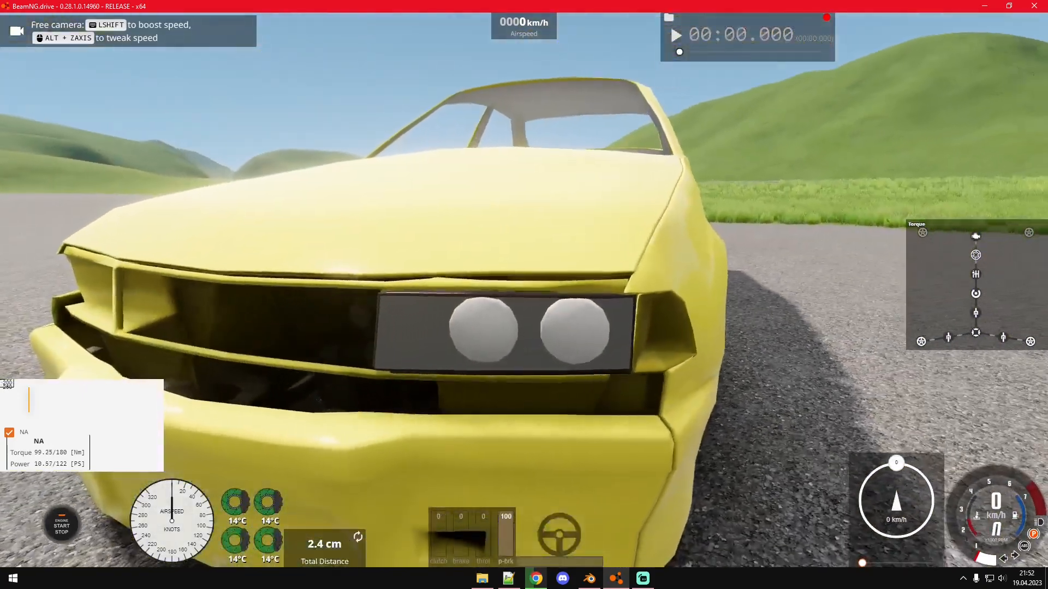
Check the headlight mesh's tutorial_headlight material in Blender, then select it in BeamNG's Material Editor
{"action": "left_click", "coordinate": [588, 578]}
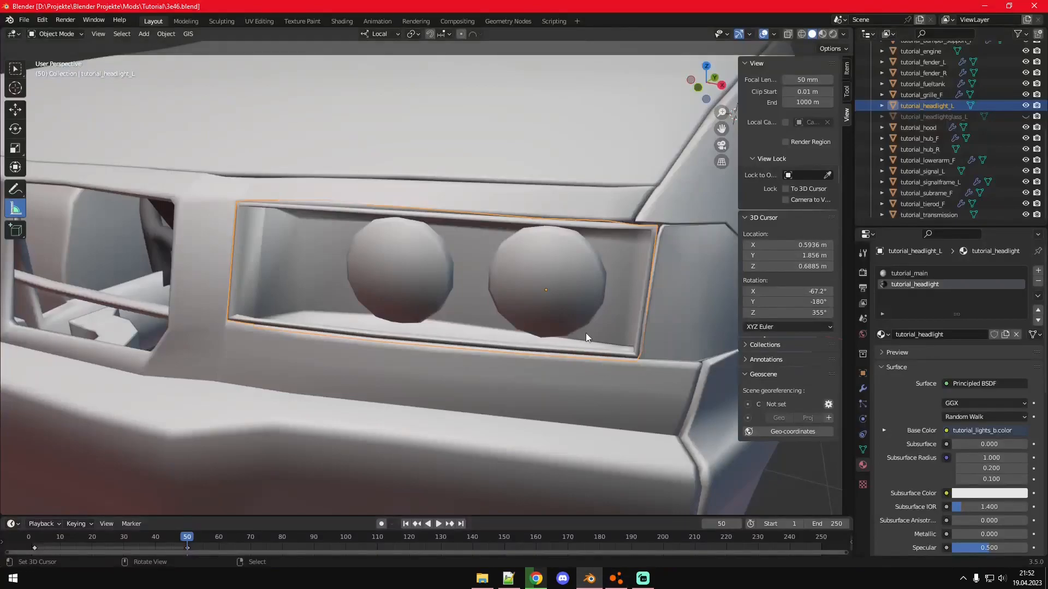
{"action": "mouse_move", "coordinate": [468, 301]}
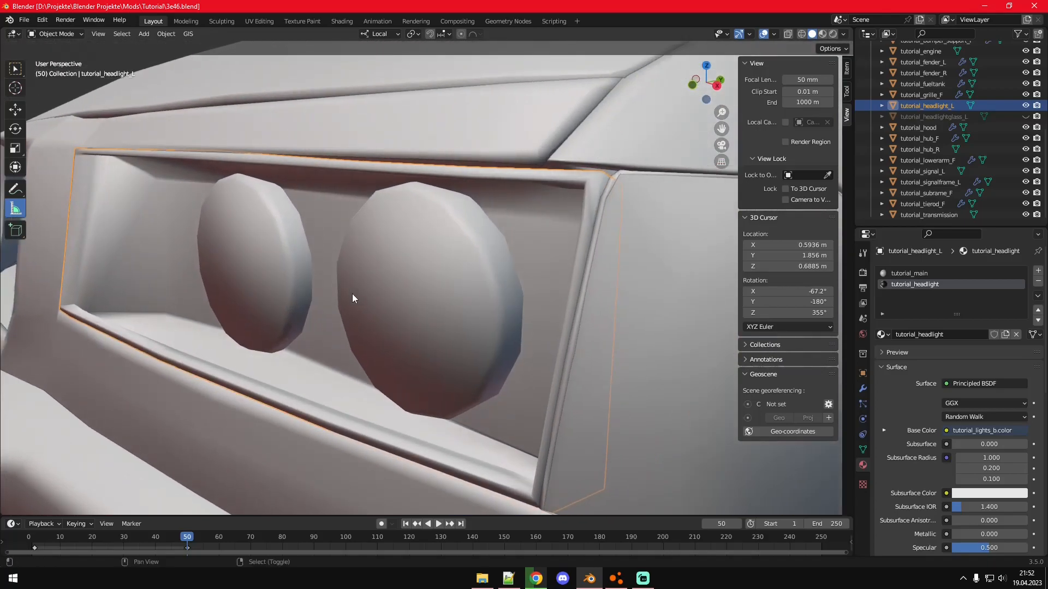
{"action": "key", "text": "Tab"}
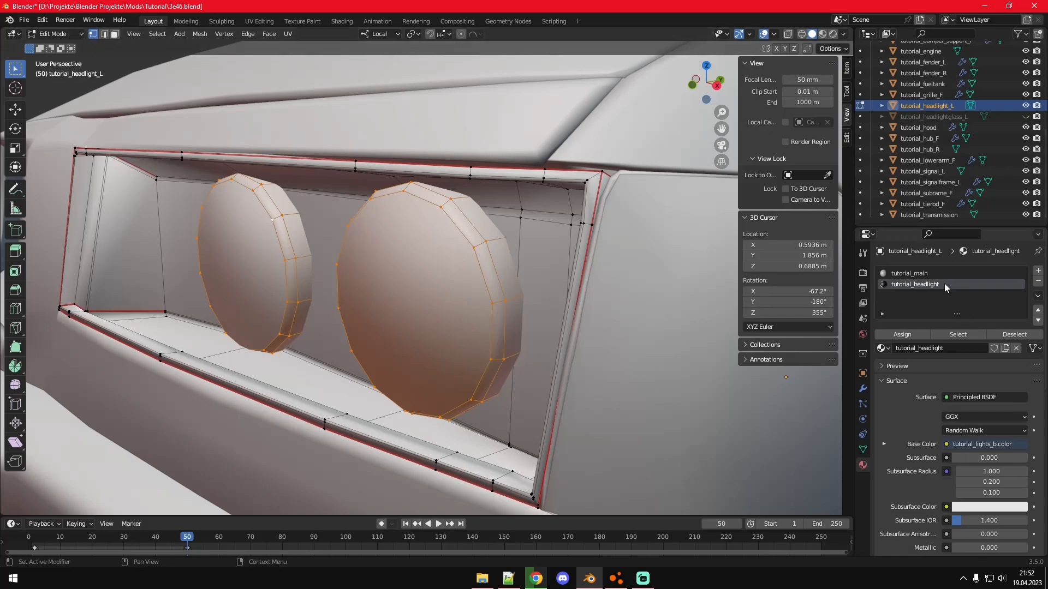
{"action": "mouse_move", "coordinate": [939, 284]}
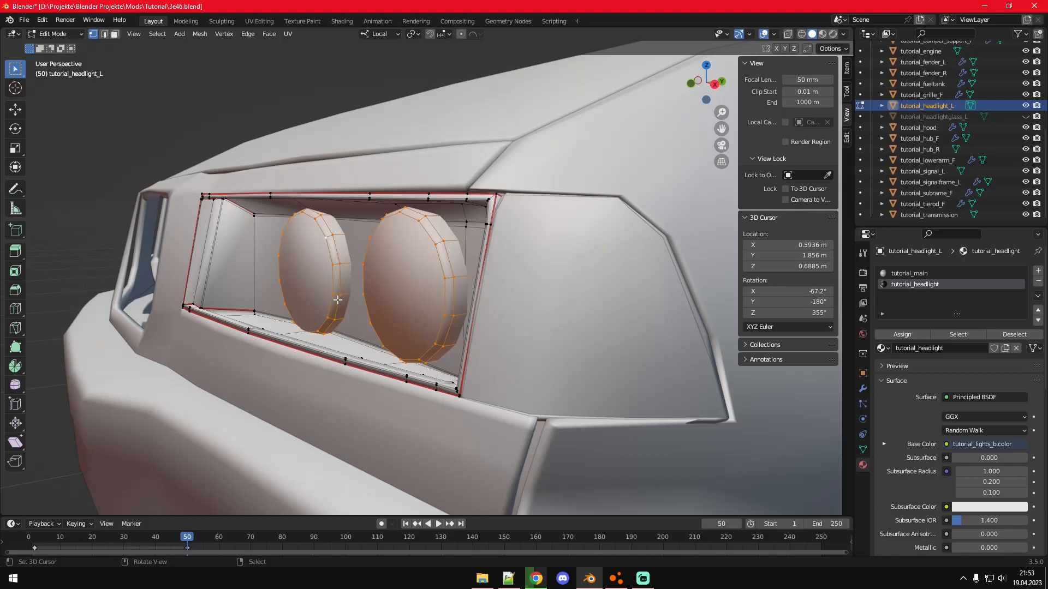
{"action": "key", "text": "Tab"}
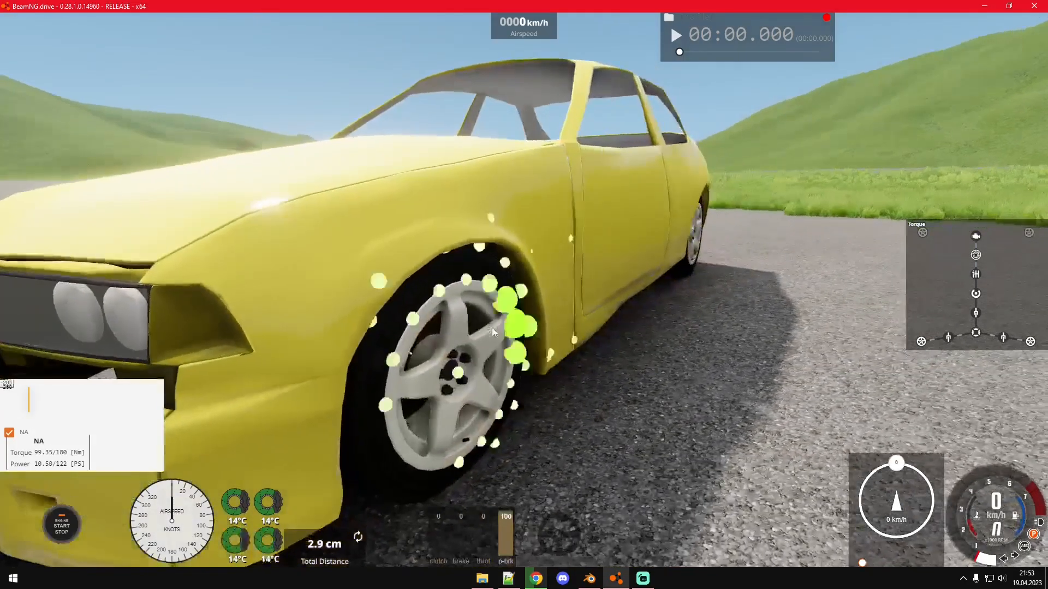
{"action": "key", "text": "f11"}
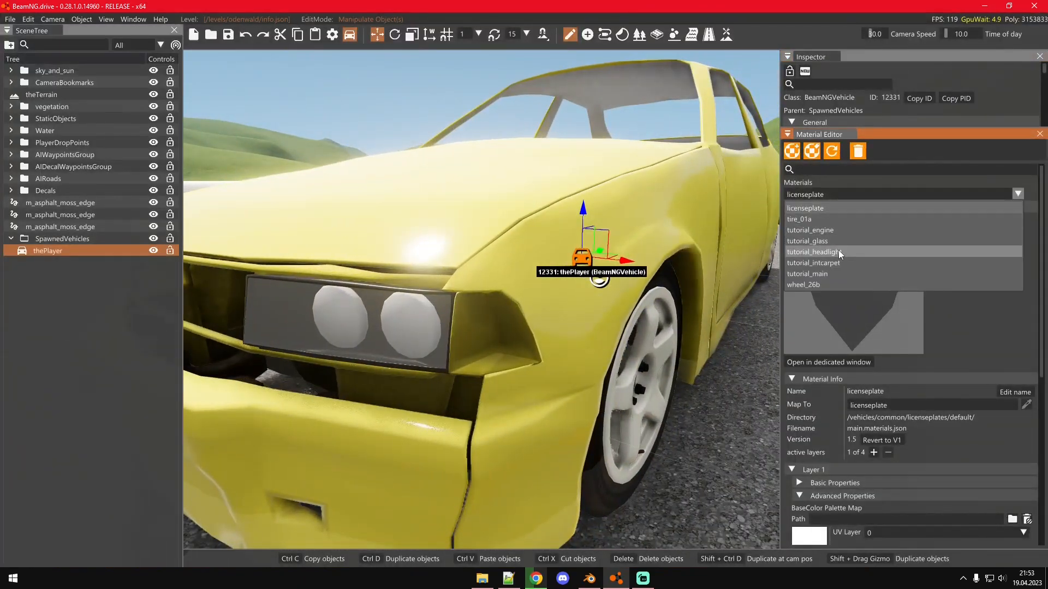
{"action": "left_click", "coordinate": [813, 253]}
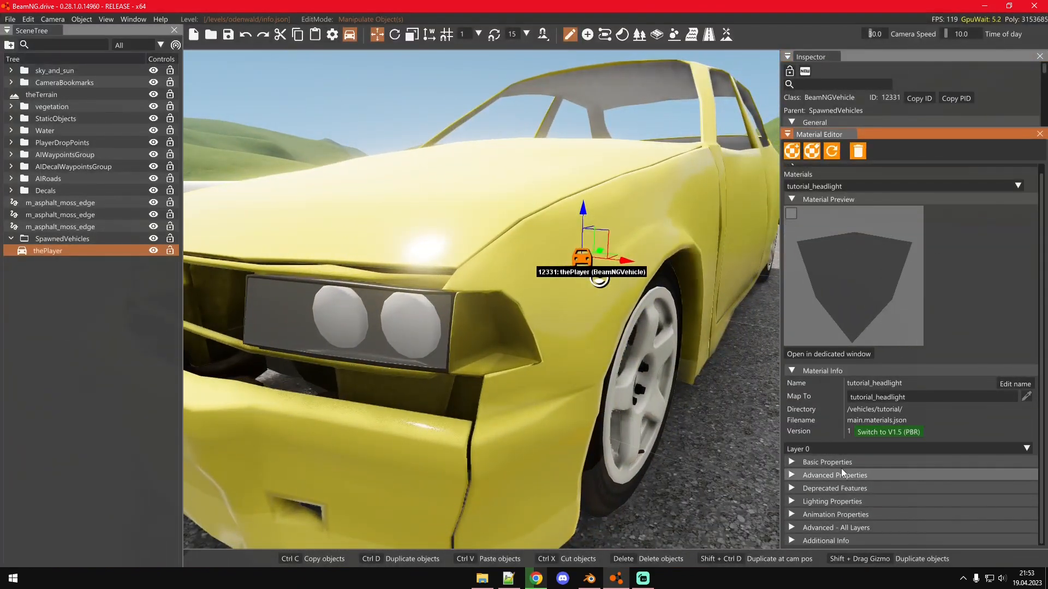
Start a "glowMap" section in the jbeam on a new line below the variables block
{"action": "left_click", "coordinate": [507, 578]}
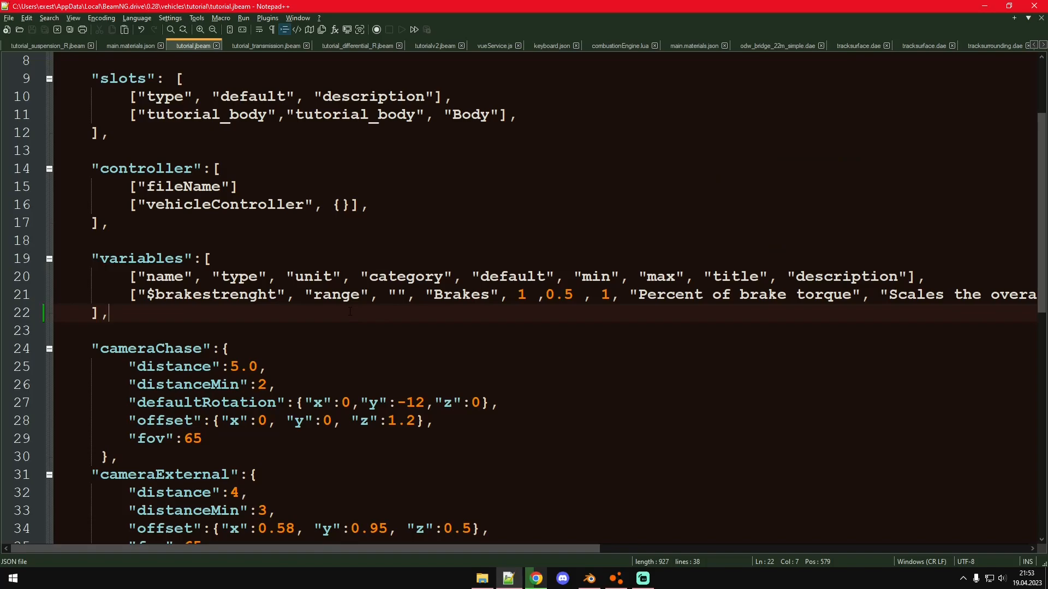
{"action": "key", "text": "Enter"}
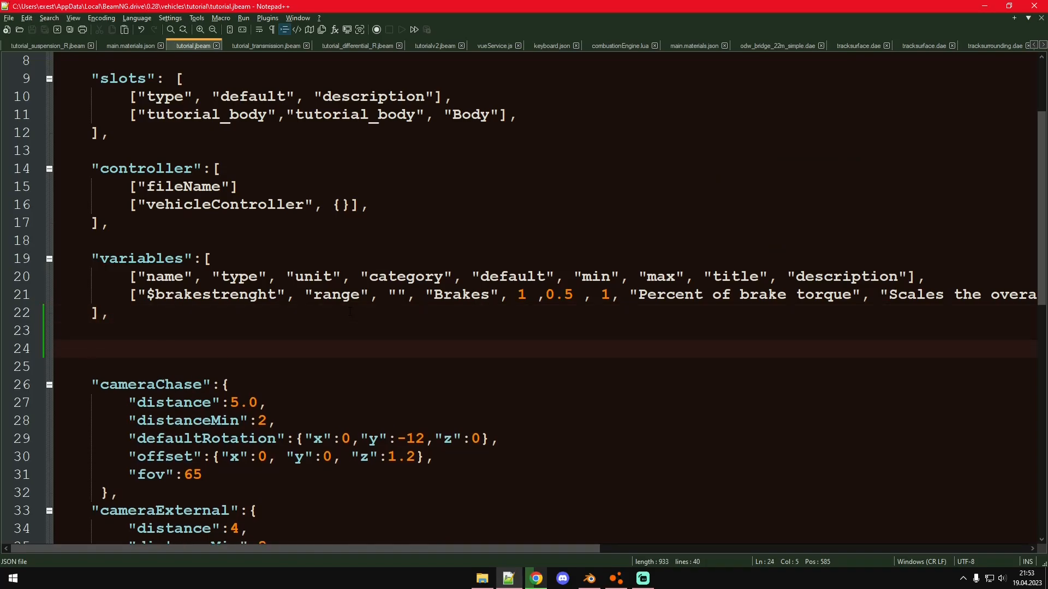
{"action": "scroll", "scroll_direction": "up", "scroll_amount": 3}
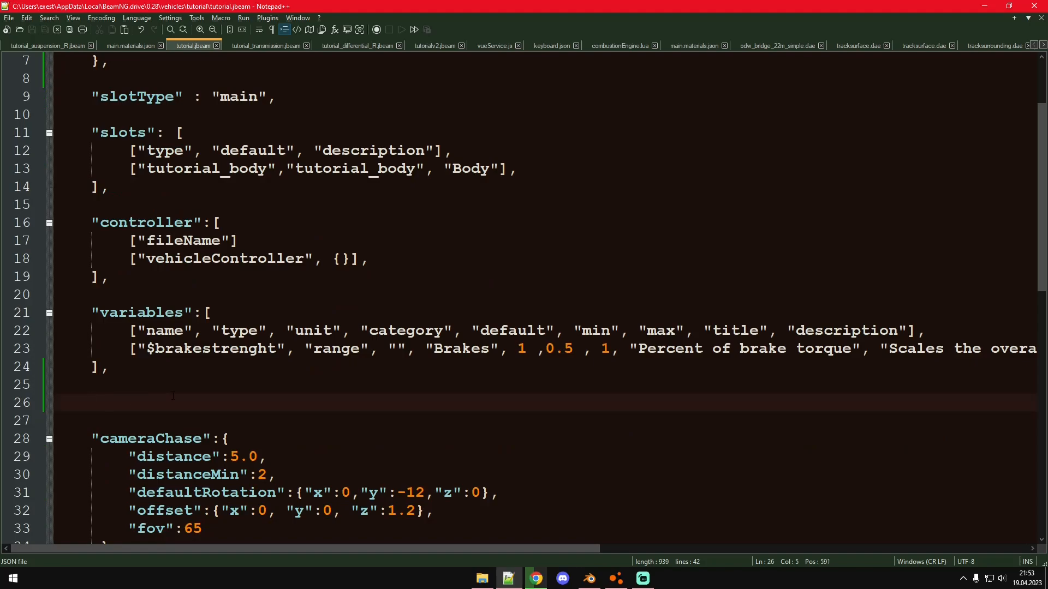
{"action": "left_click", "coordinate": [90, 403]}
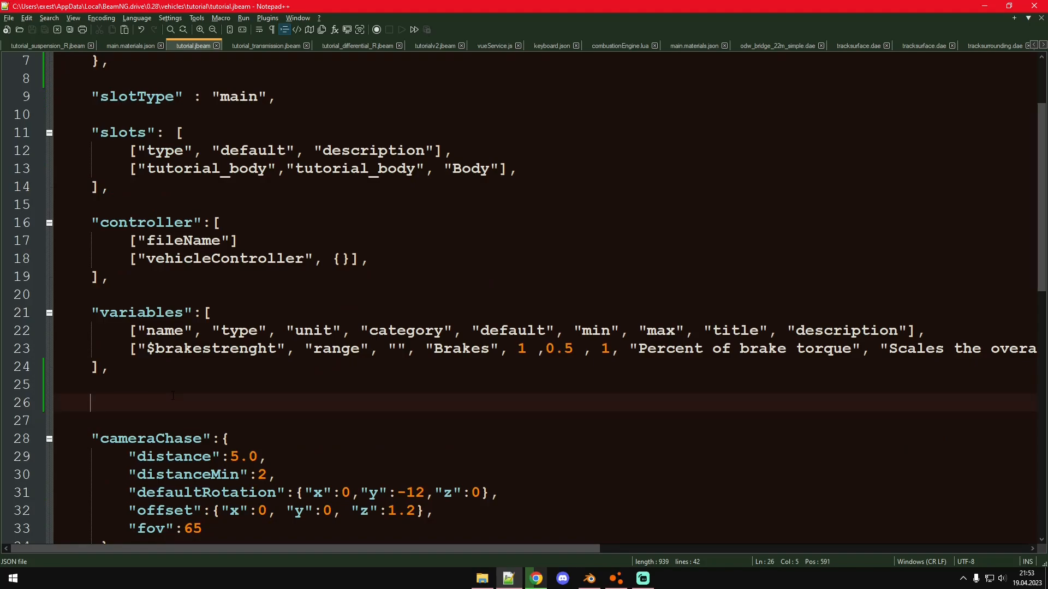
{"action": "type", "text": "\"glowMap\": {"}
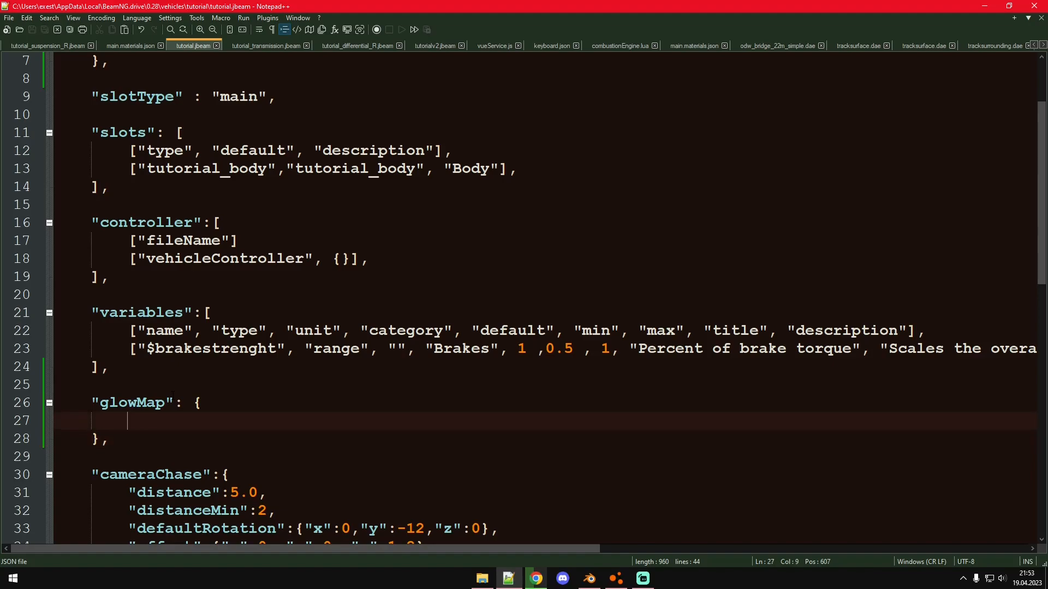
Add a "tutorial_headlight":{""} entry inside glowMap, matching the material name from the game
{"action": "key", "text": "alt+tab"}
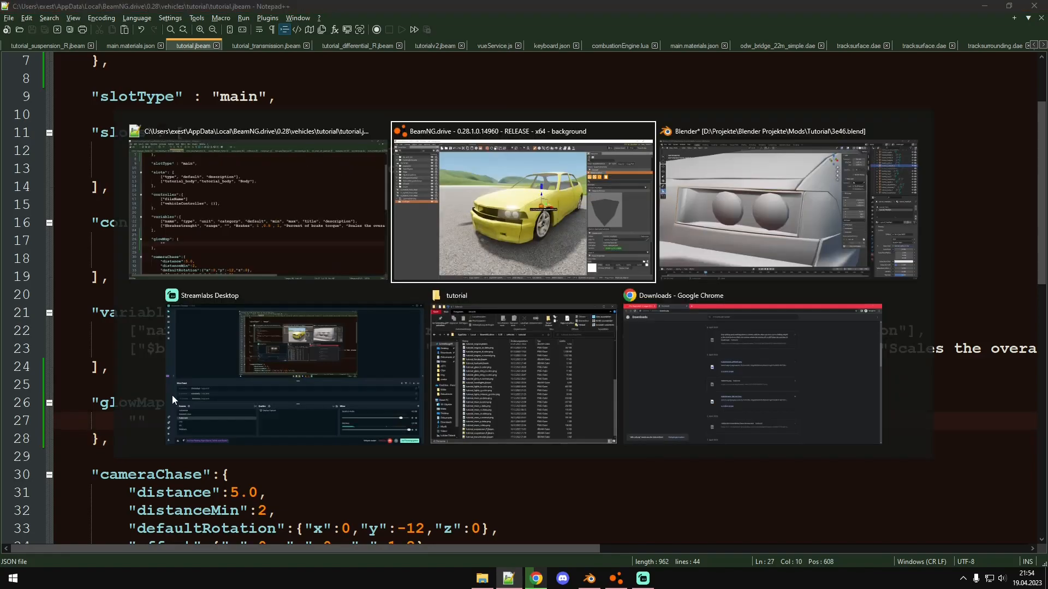
{"action": "left_click", "coordinate": [523, 208]}
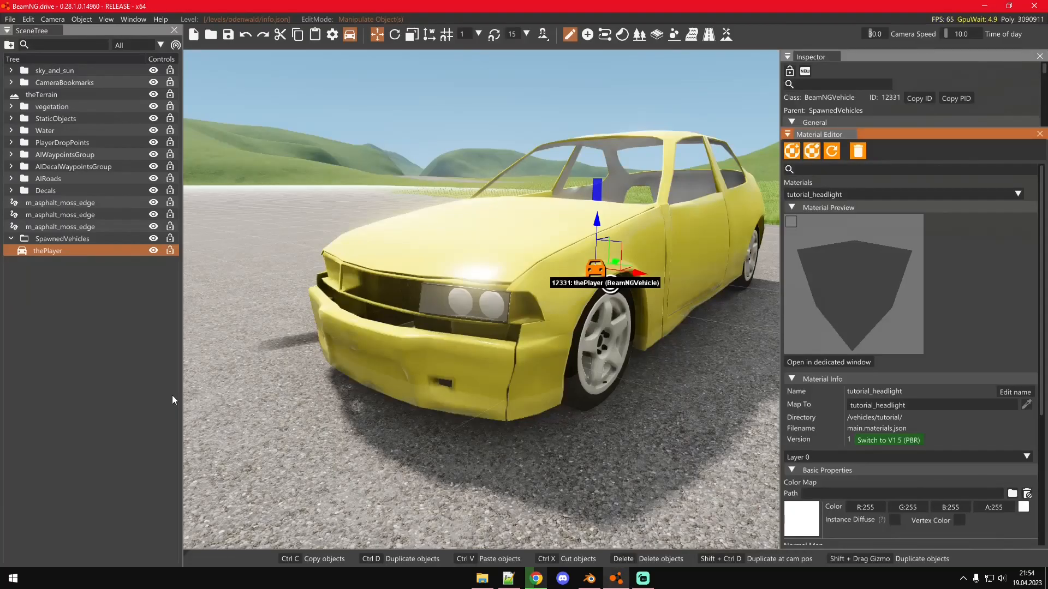
{"action": "left_click", "coordinate": [508, 578]}
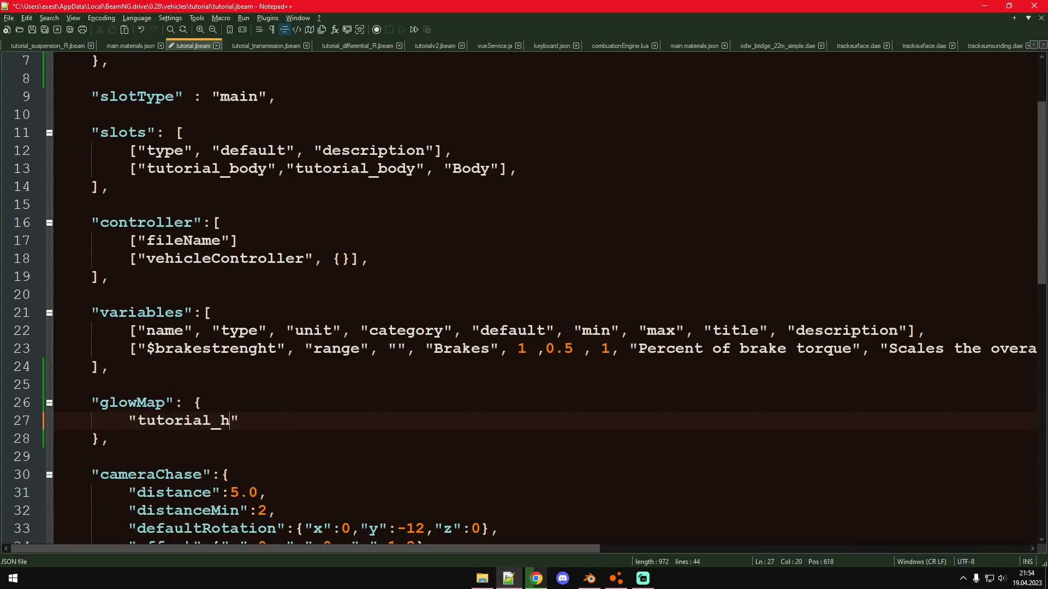
{"action": "type", "text": "eadlight\":{\"\"}"}
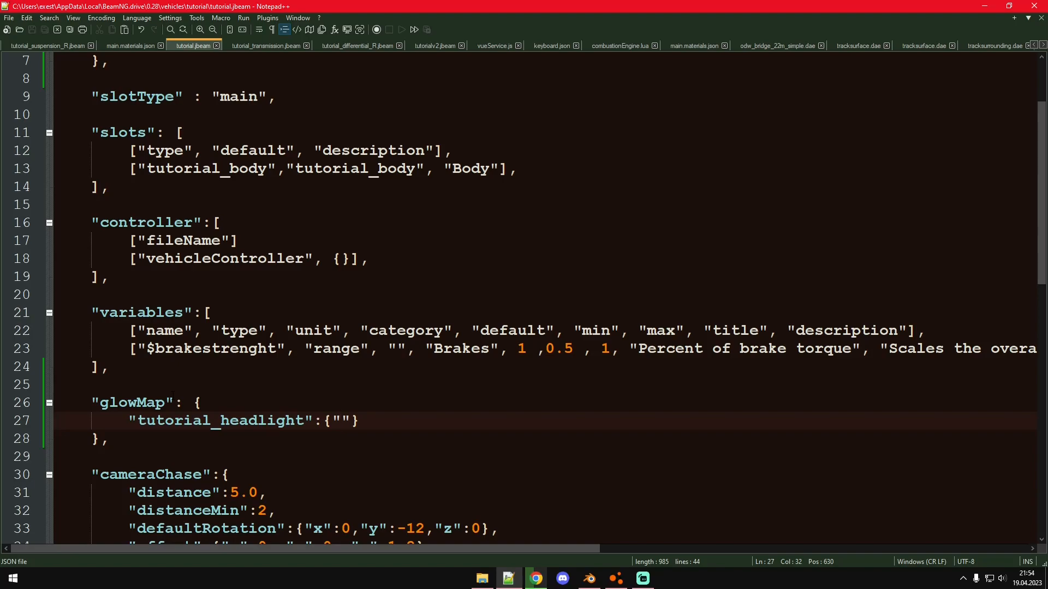
{"action": "left_click", "coordinate": [587, 579]}
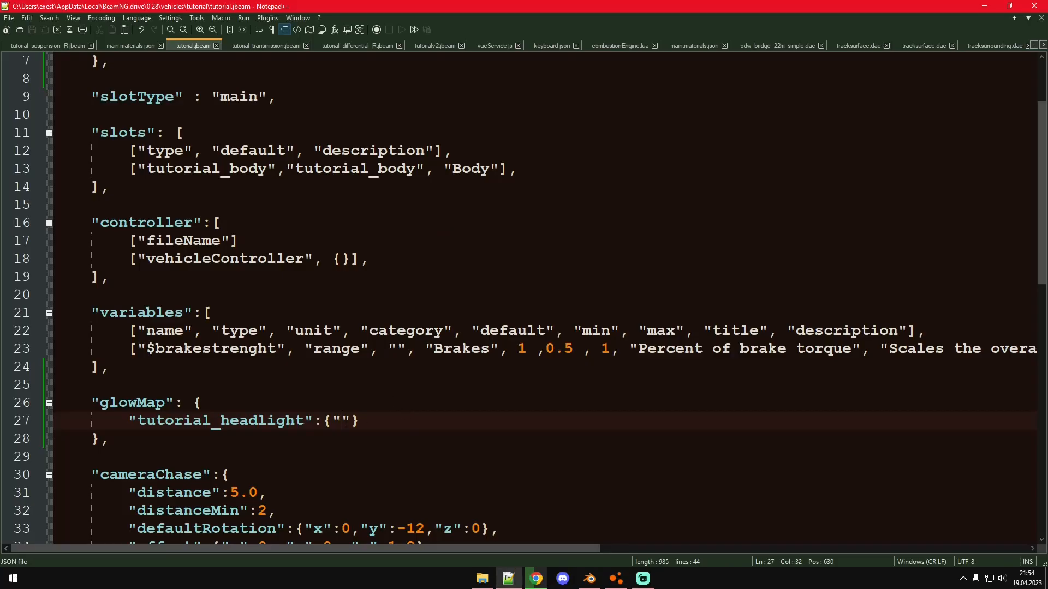
Nest a "simpleFunction":{} object in the tutorial_headlight entry and begin its "lowhighbeam" key
{"action": "left_click", "coordinate": [587, 579]}
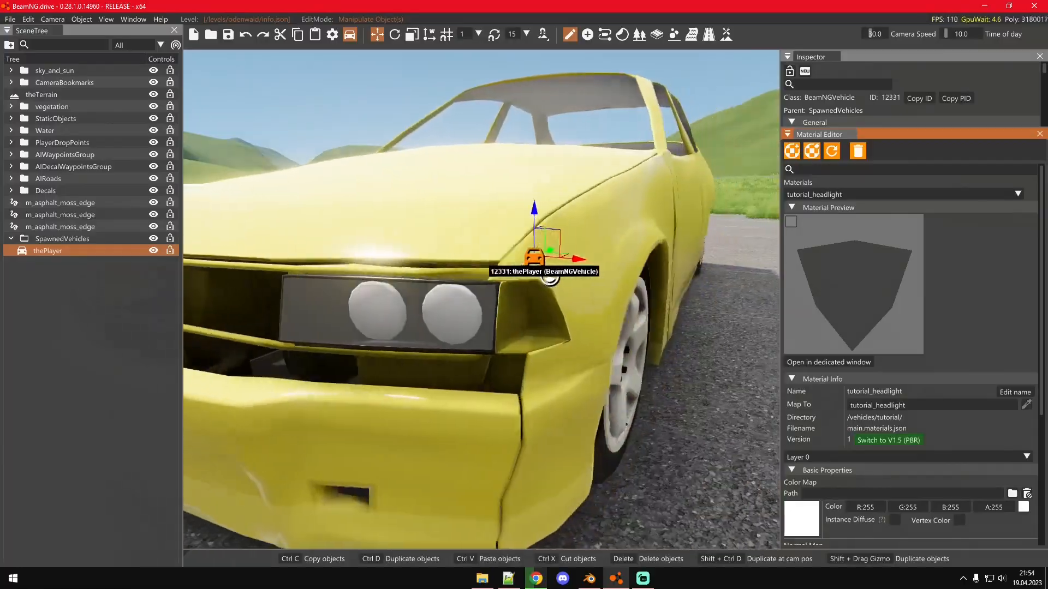
{"action": "left_click", "coordinate": [507, 578]}
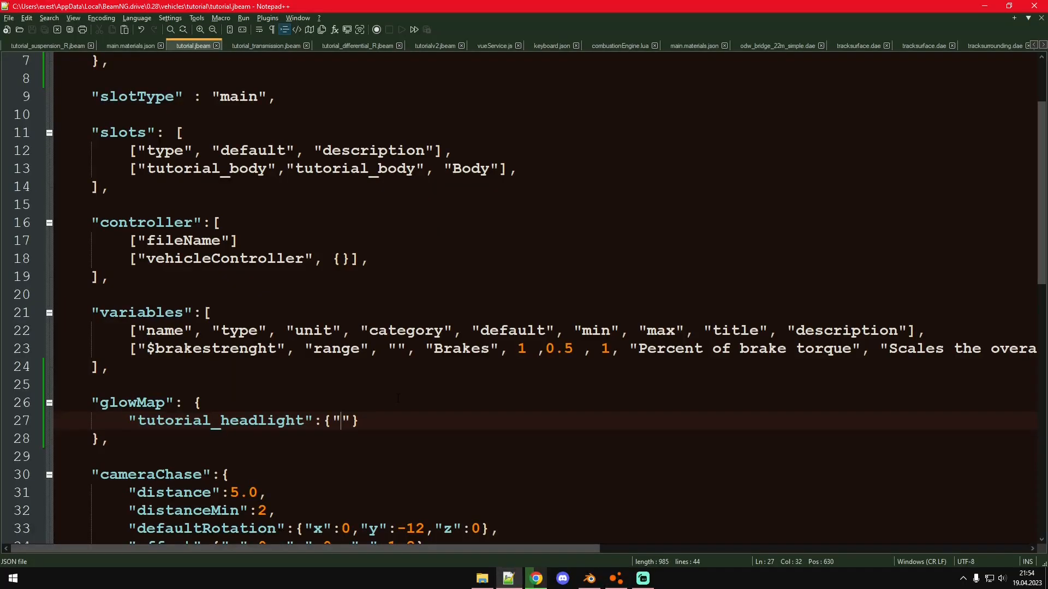
{"action": "type", "text": "simpl"}
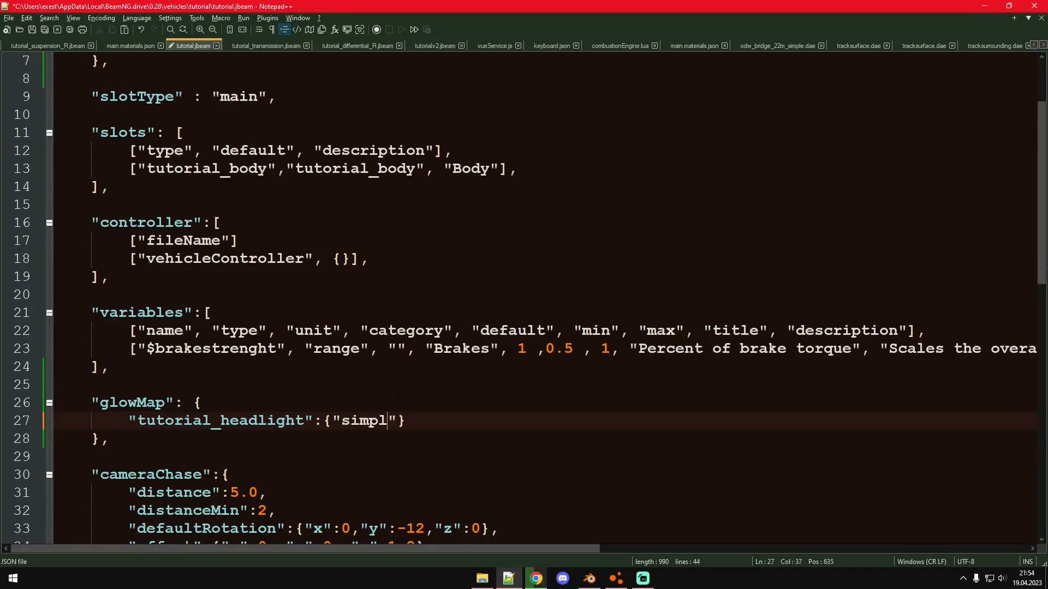
{"action": "type", "text": "eFunction"}
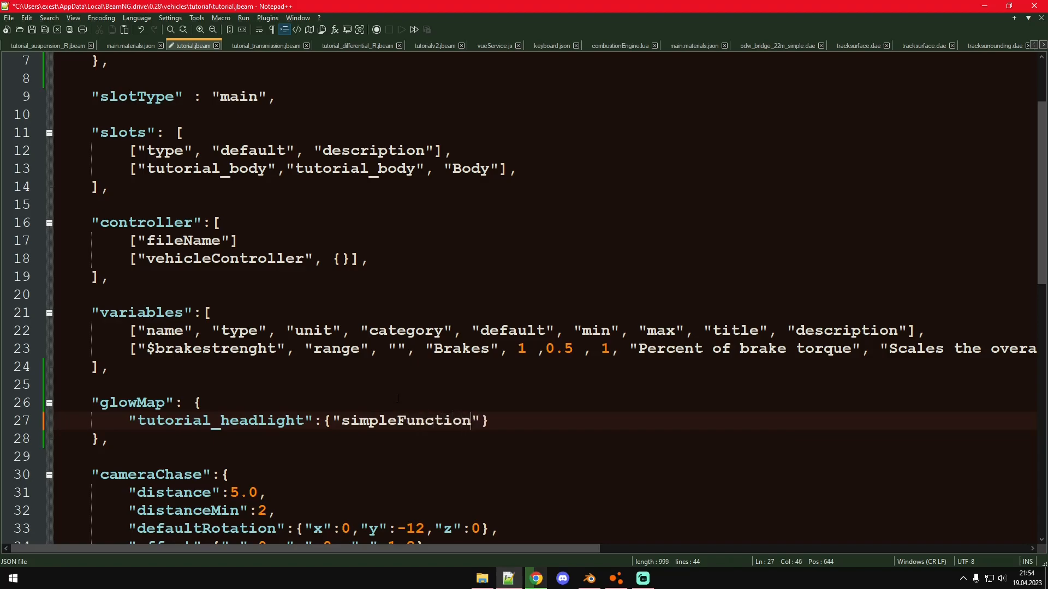
{"action": "type", "text": ":{"}
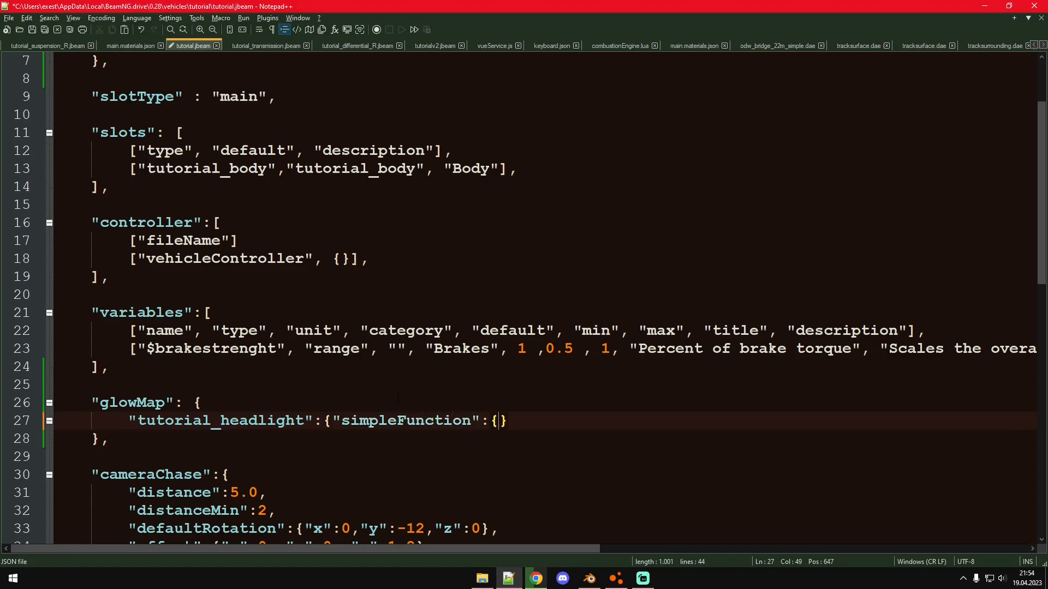
{"action": "type", "text": "}"}
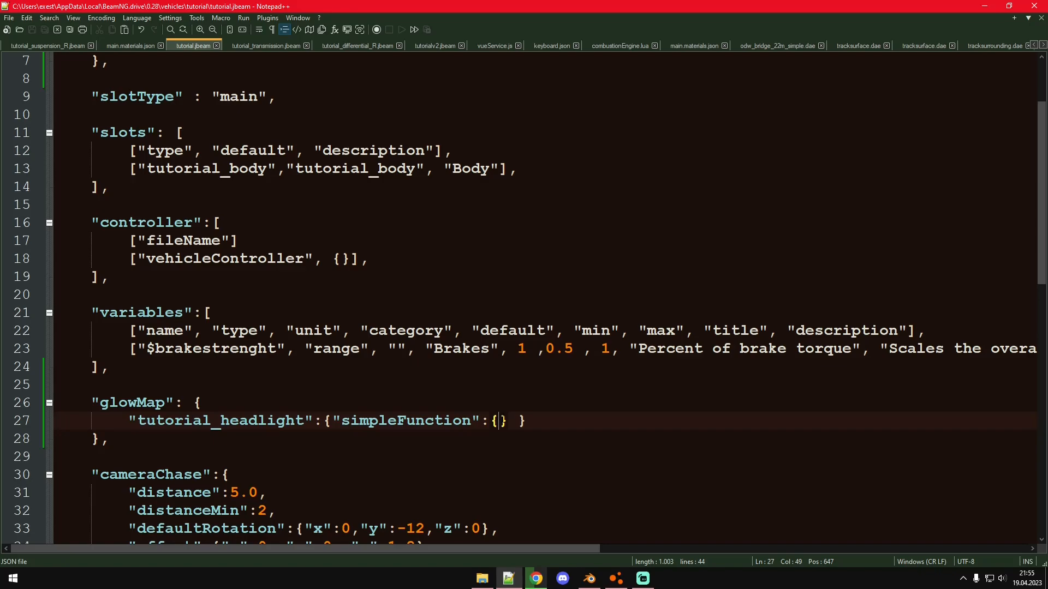
{"action": "type", "text": "\""}
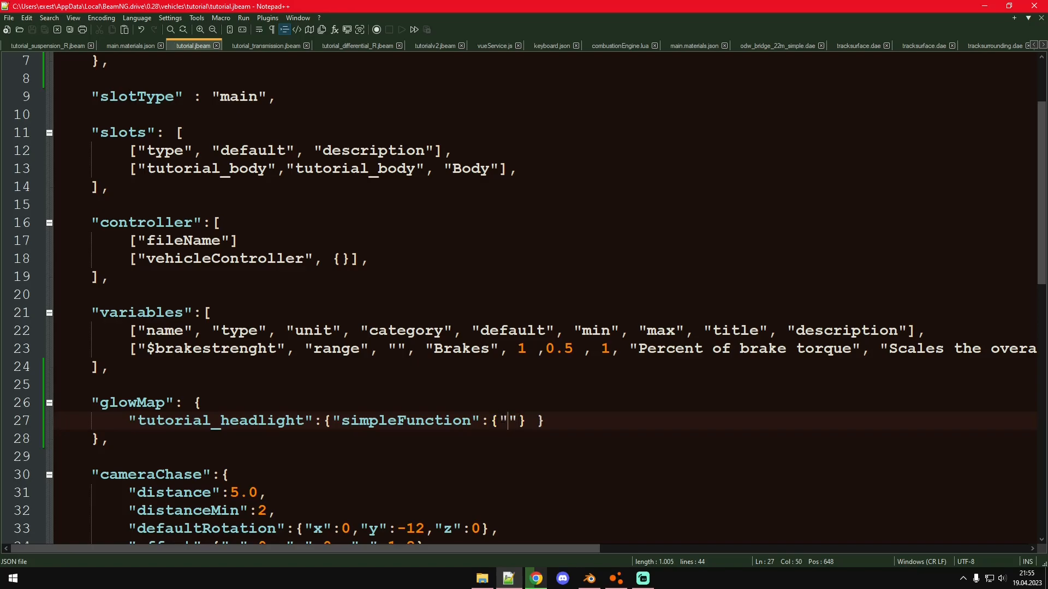
{"action": "type", "text": "lowhighb"}
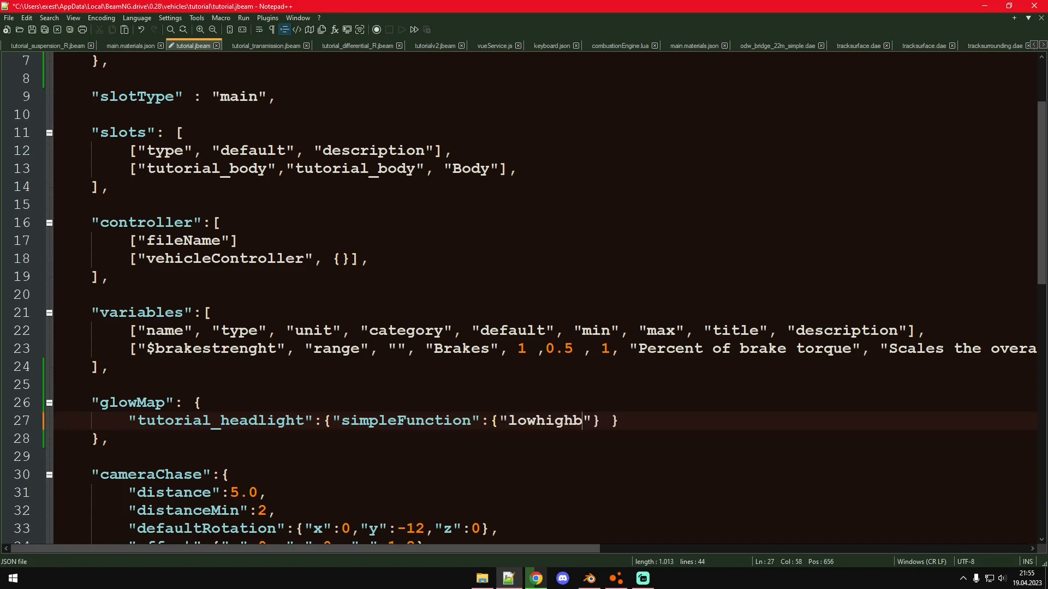
Finish the lowhighbeam key and add a "highbeam" key after it, values still blank
{"action": "left_click", "coordinate": [613, 578]}
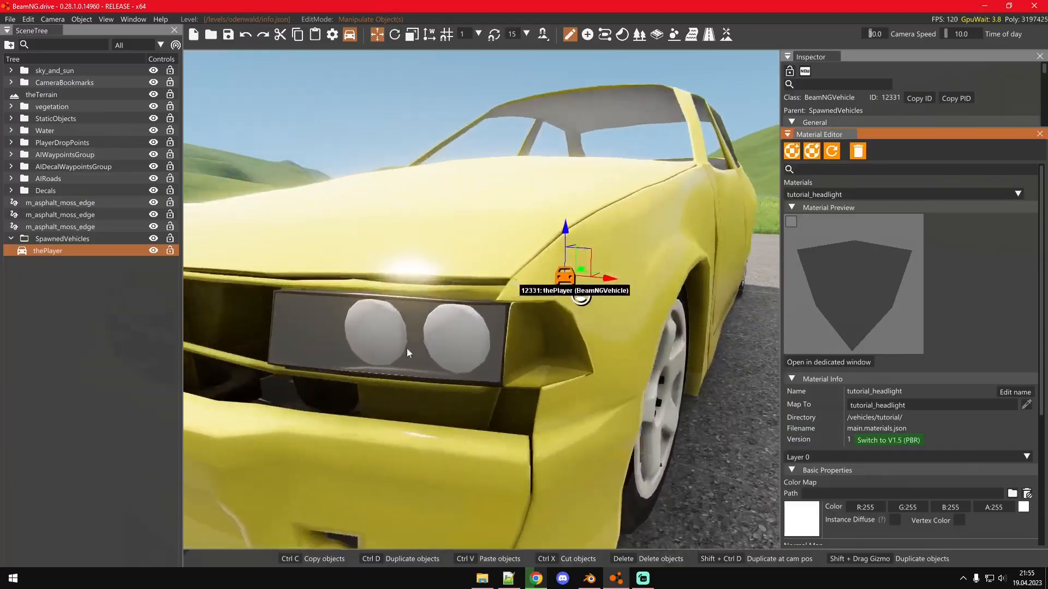
{"action": "left_click", "coordinate": [507, 578]}
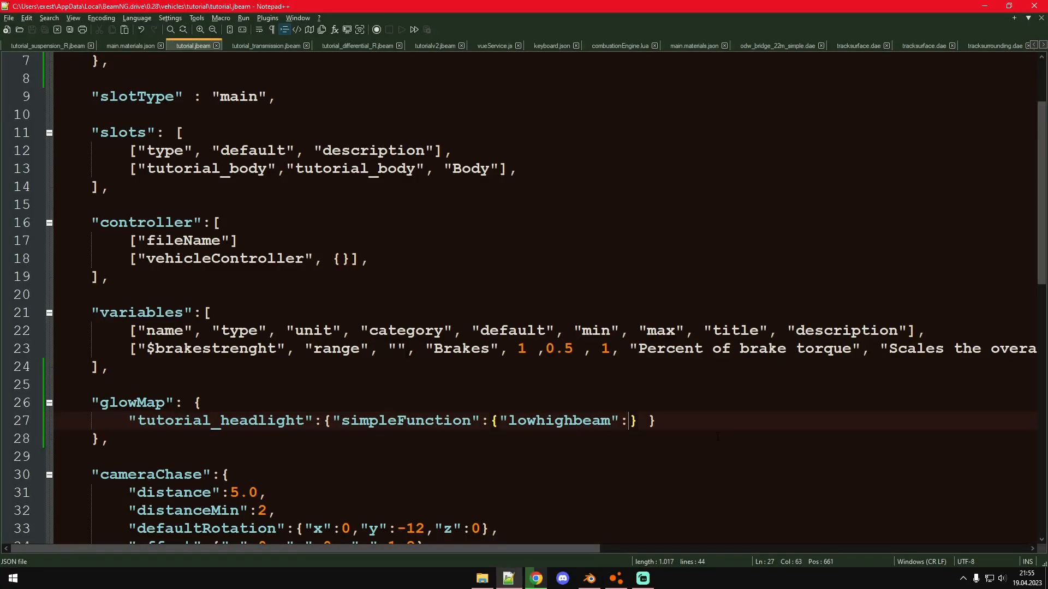
{"action": "type", "text": "\"\""}
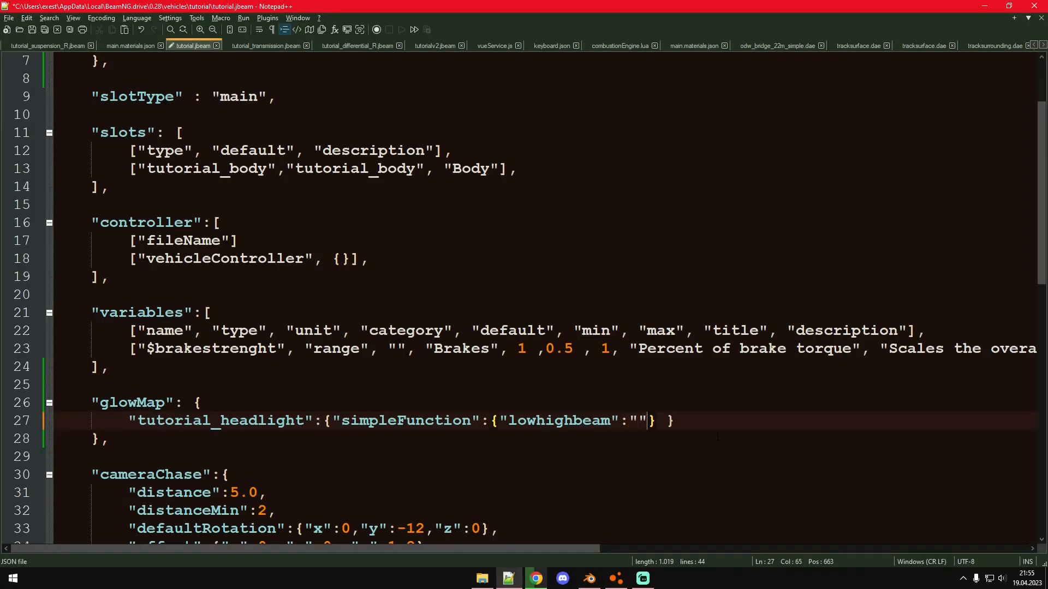
{"action": "type", "text": ","}
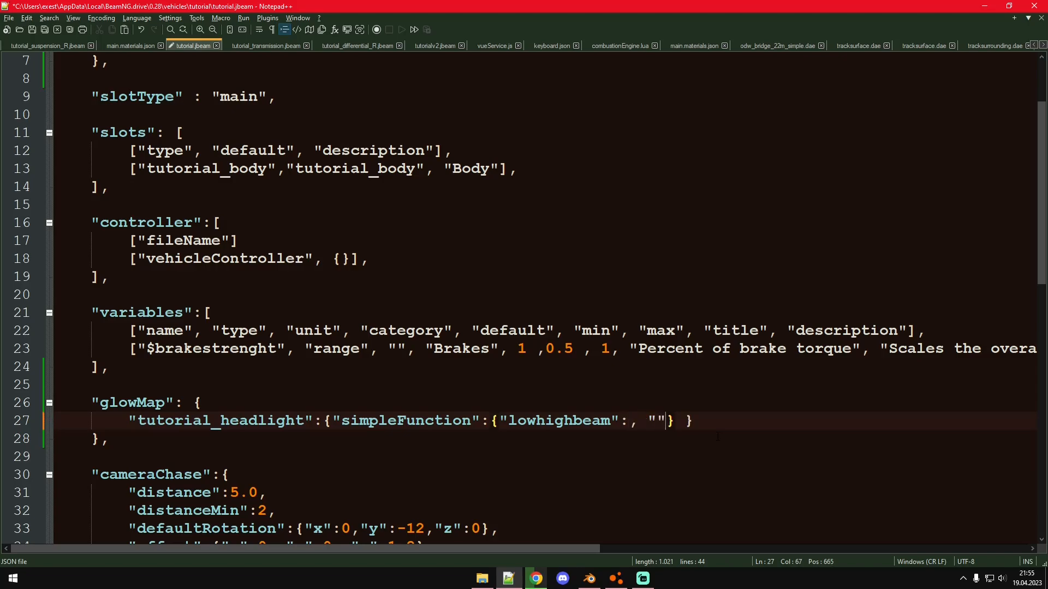
{"action": "type", "text": "highbeam"}
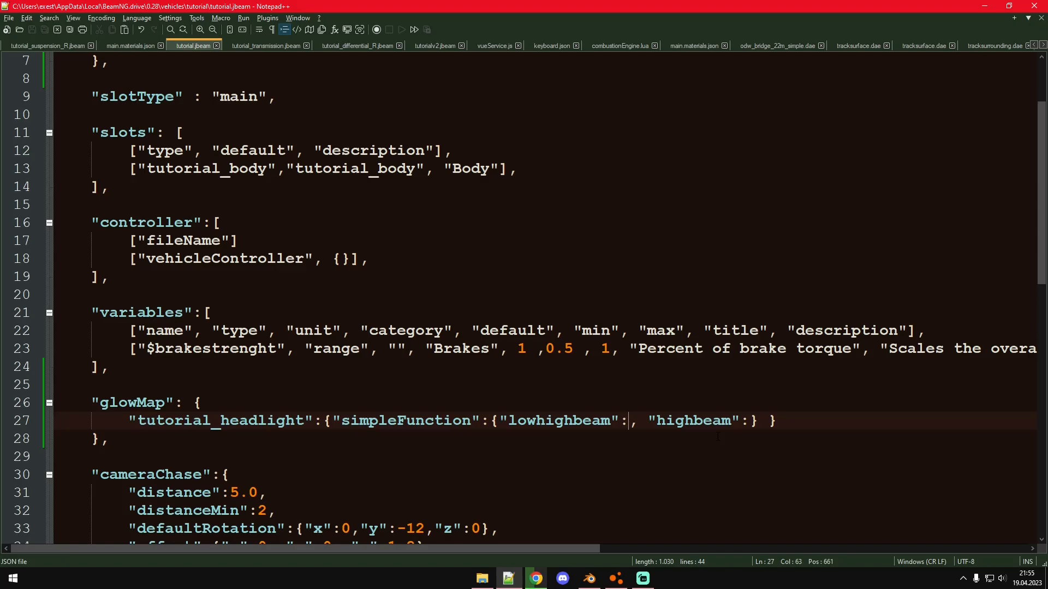
Give lowhighbeam the value 0.49 and append empty "off", "on" and "on_intense" slots after simpleFunction
{"action": "type", "text": "0."}
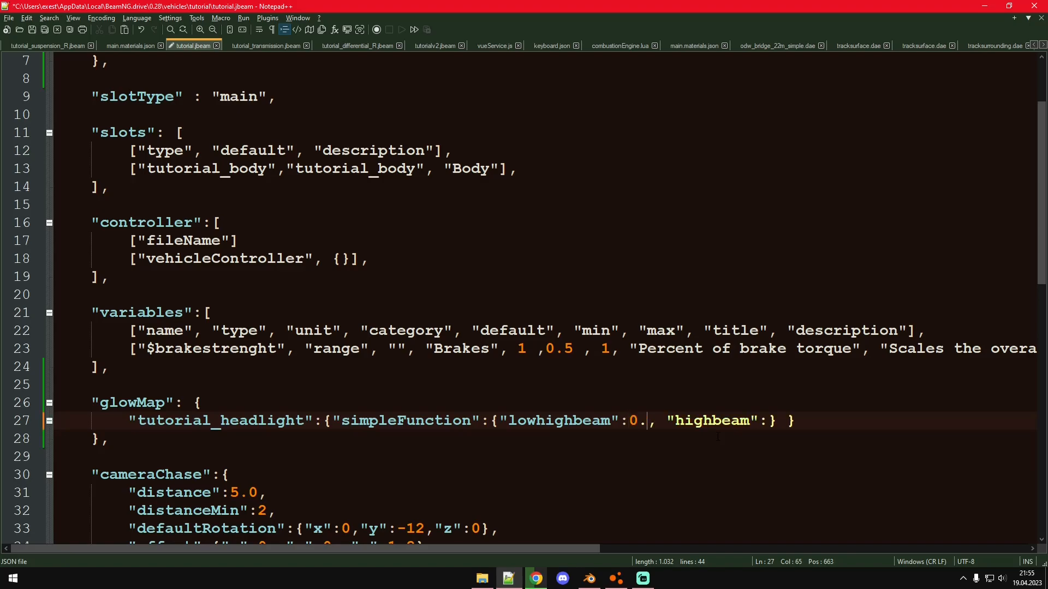
{"action": "type", "text": "49"}
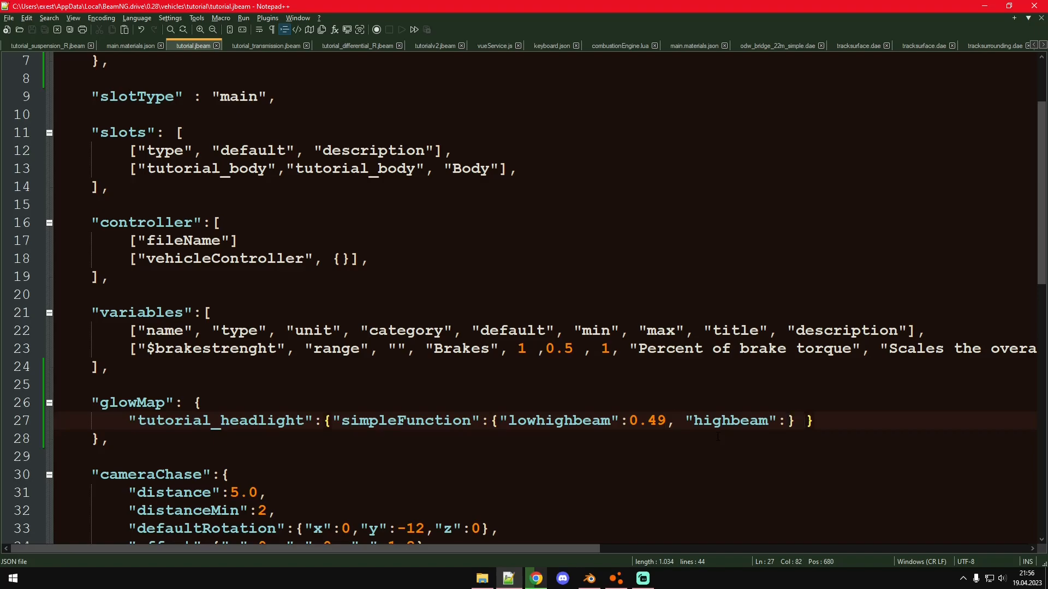
{"action": "type", "text": "\"off\":"}
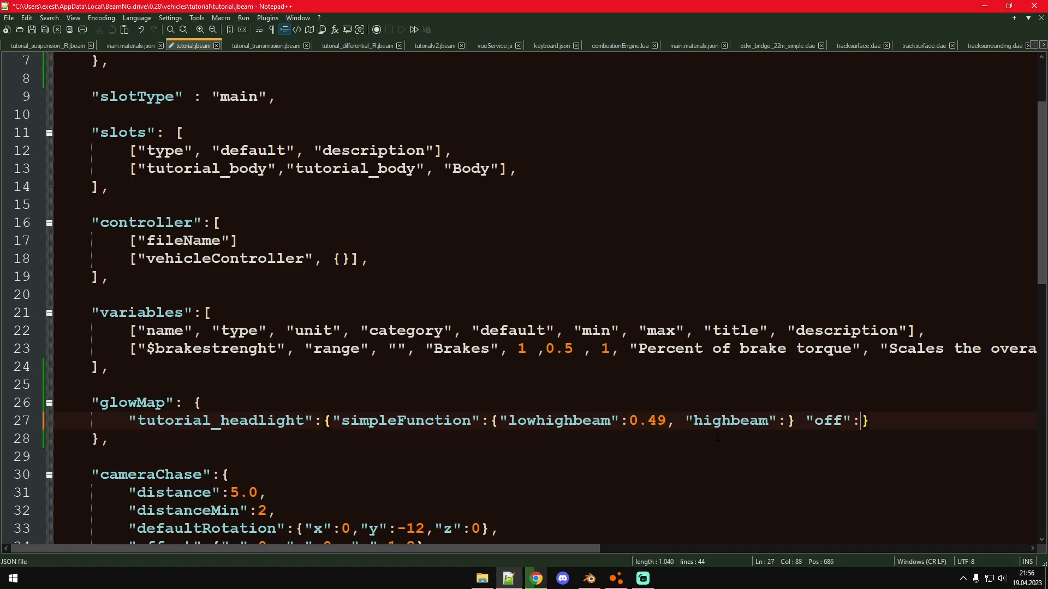
{"action": "type", "text": "\""}
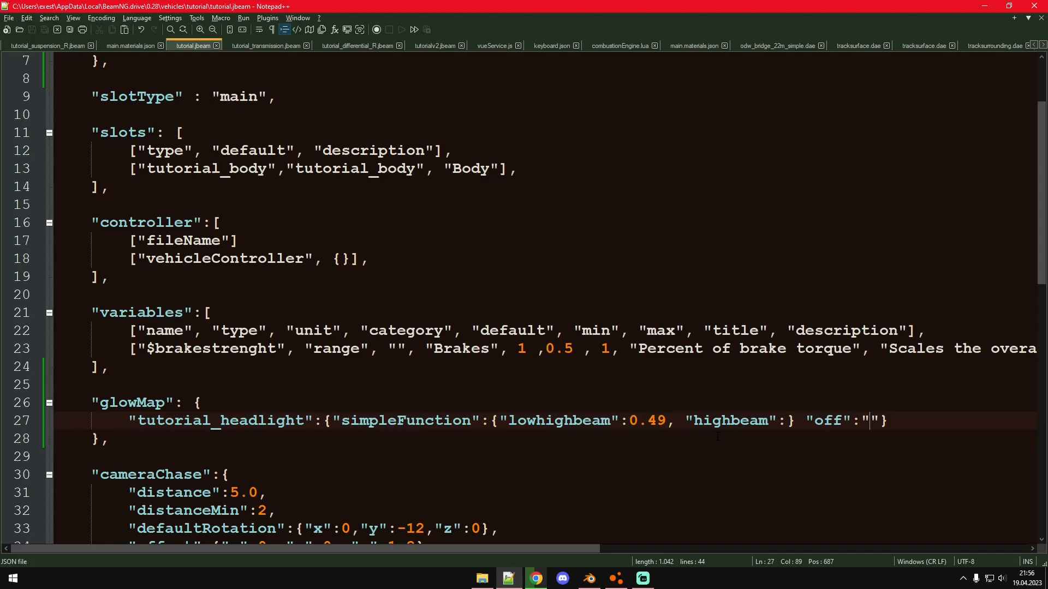
{"action": "type", "text": ", \"\""}
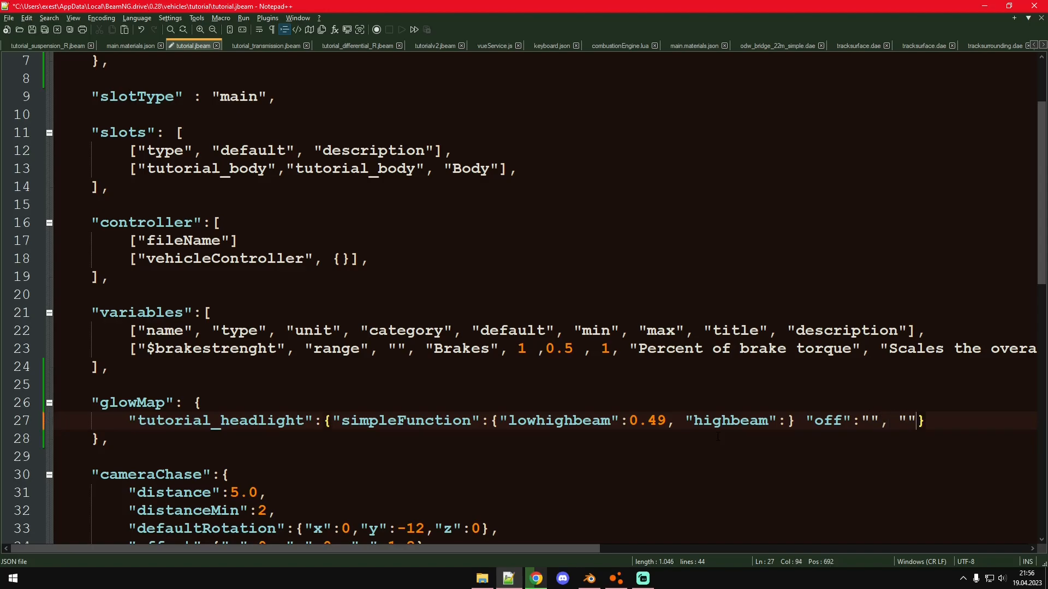
{"action": "type", "text": "on\":\"\", \""}
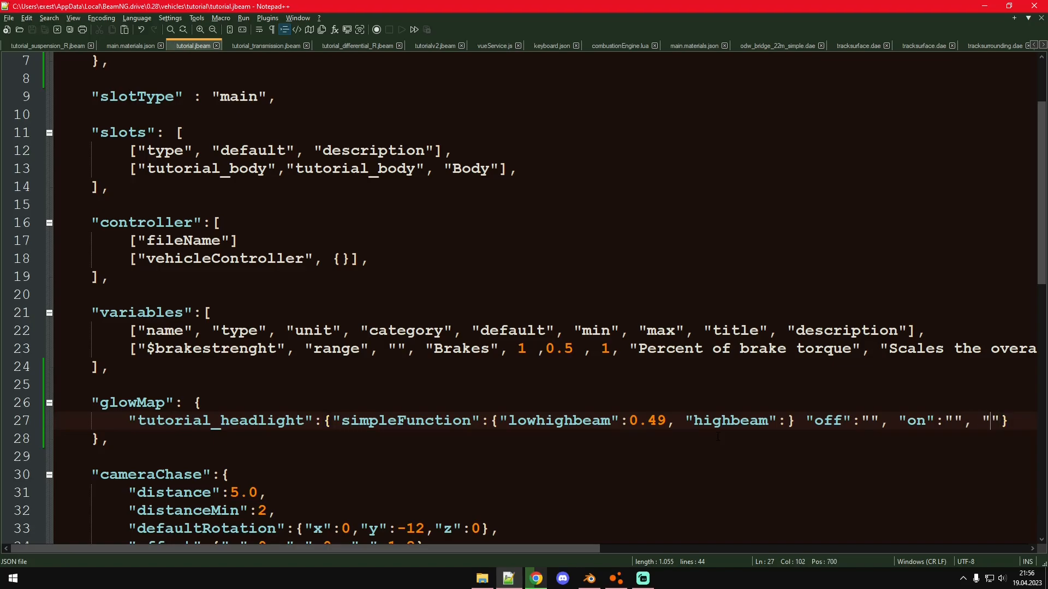
{"action": "type", "text": "on_intense\":\""}
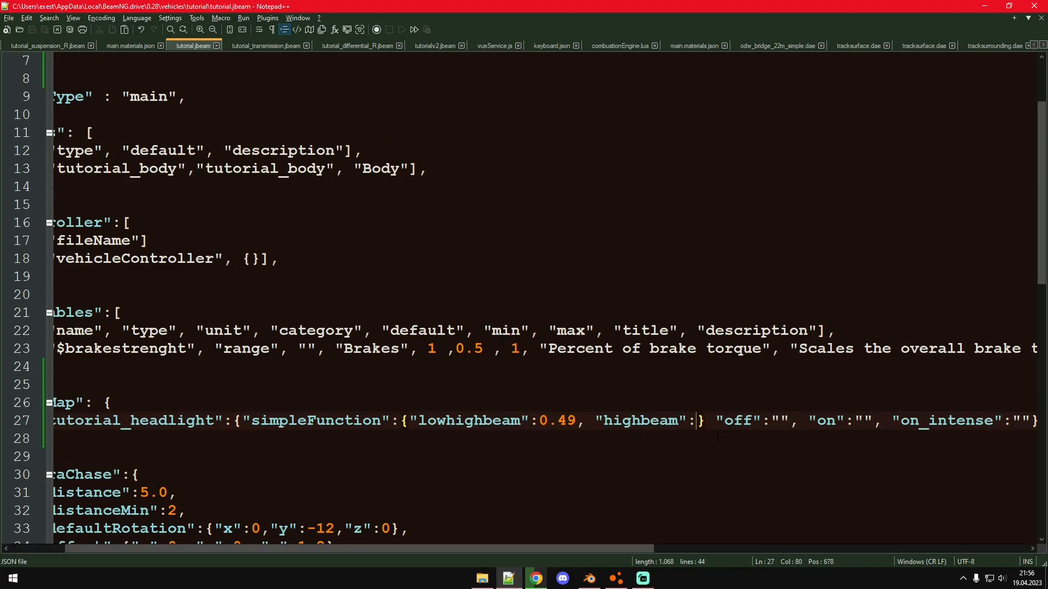
Give highbeam the value 0.49 as well and review the glowMap line
{"action": "type", "text": "0.49"}
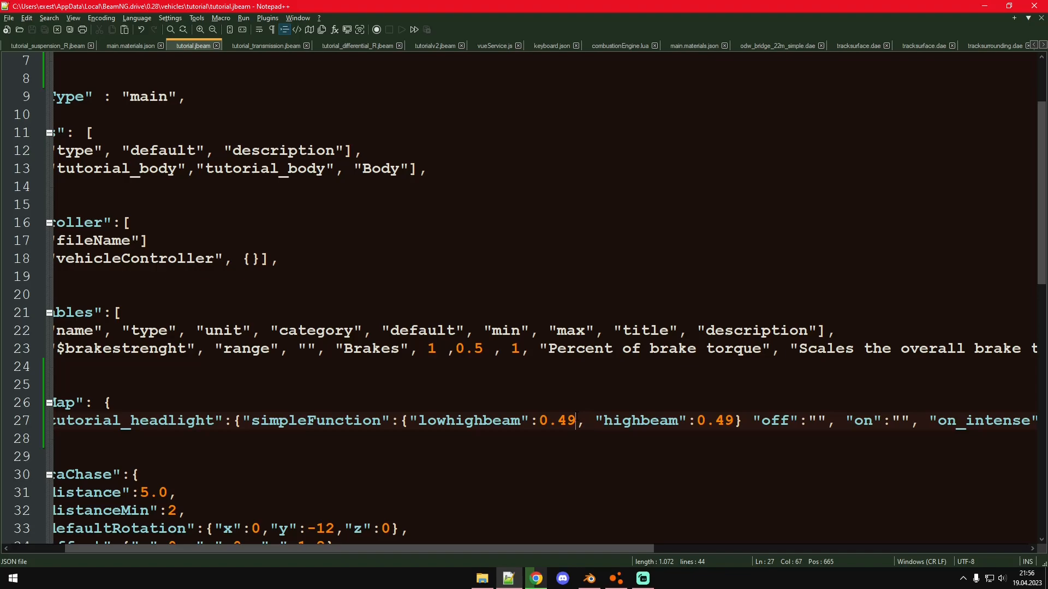
{"action": "left_click", "coordinate": [446, 420]}
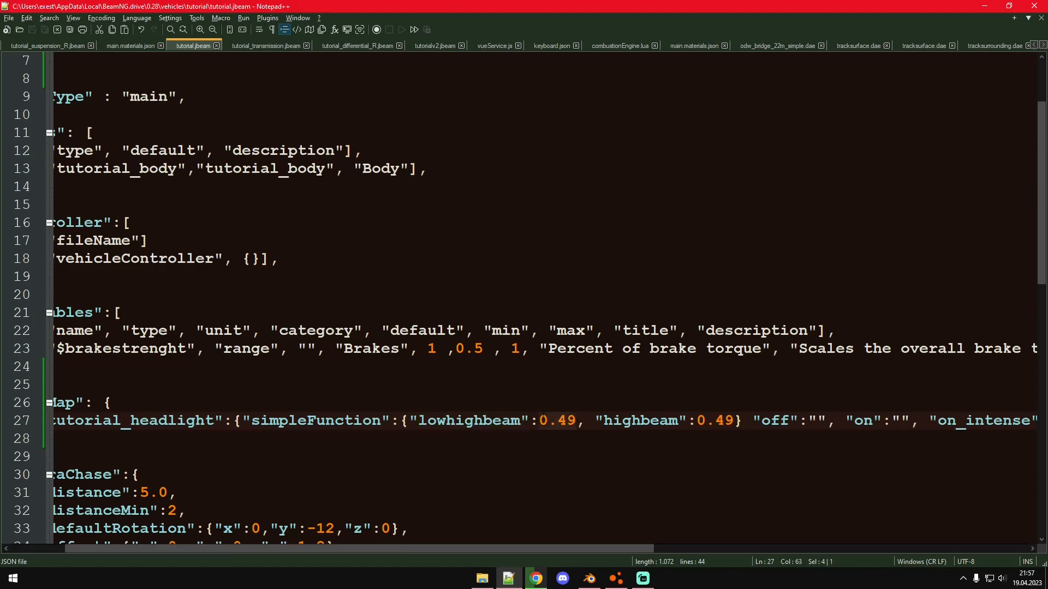
{"action": "left_click", "coordinate": [595, 420]}
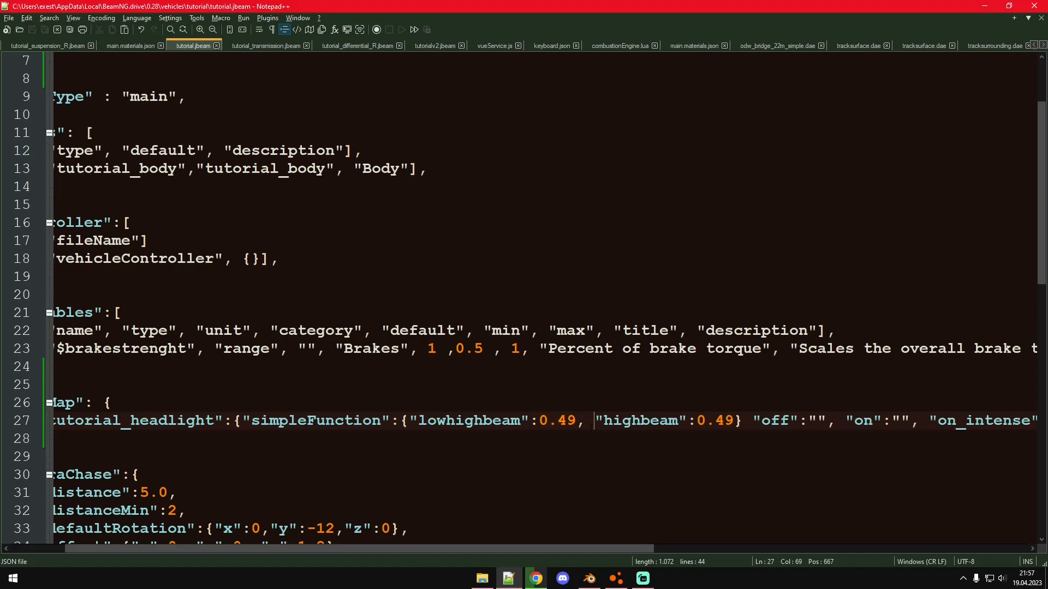
{"action": "key", "text": "Left"}
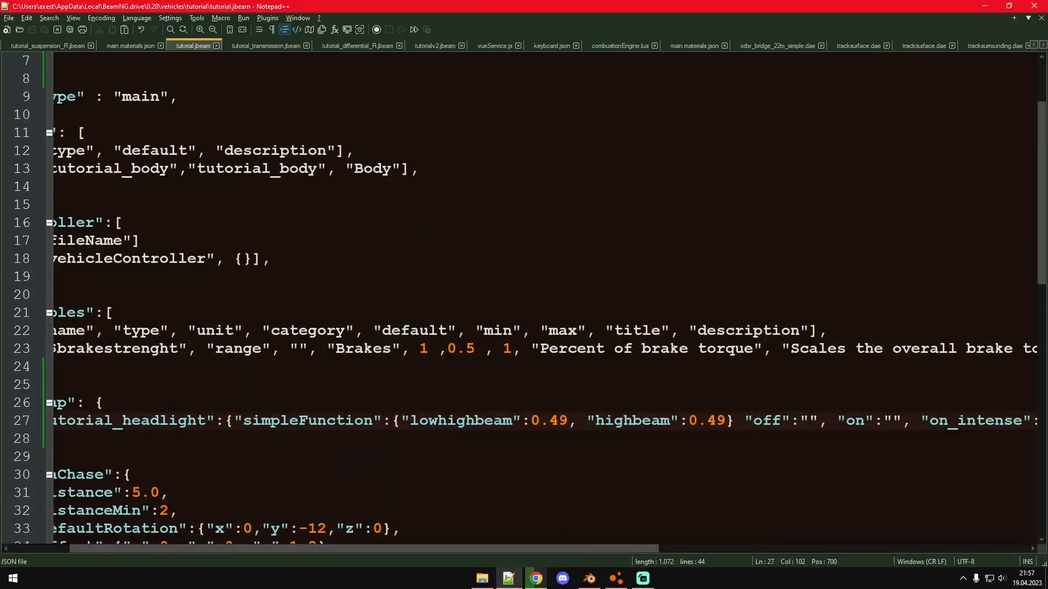
{"action": "double_click", "coordinate": [629, 420]}
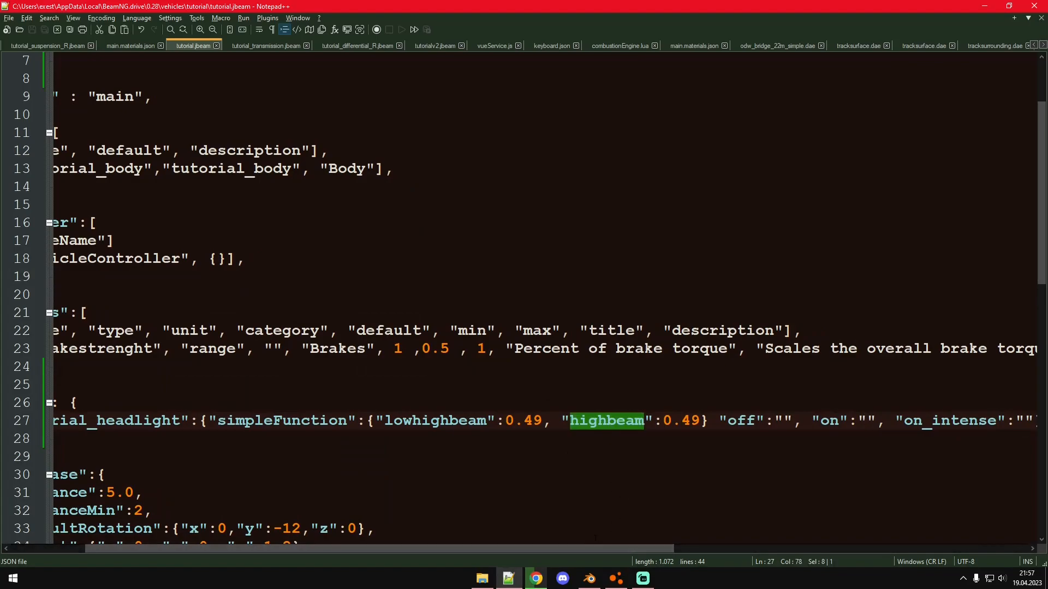
{"action": "scroll", "scroll_direction": "right", "scroll_amount": 3}
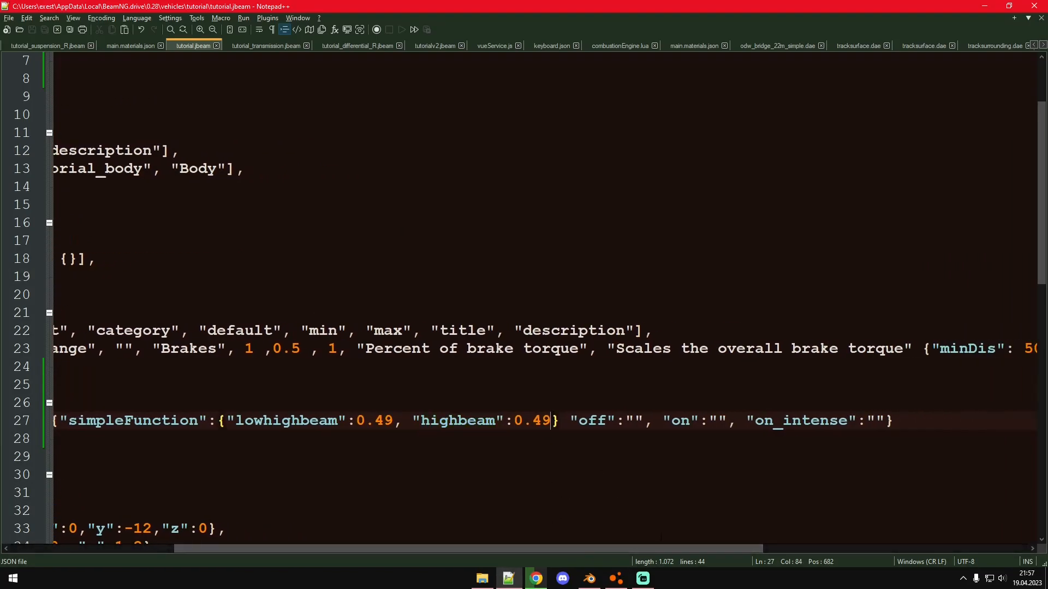
{"action": "scroll", "scroll_direction": "left", "scroll_amount": 3}
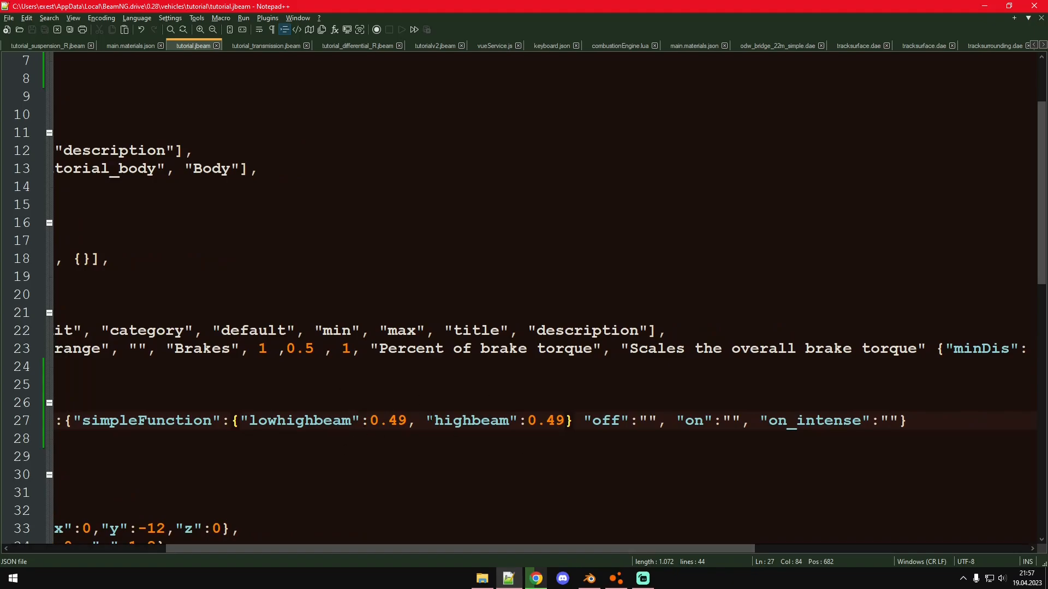
{"action": "left_click", "coordinate": [885, 420]}
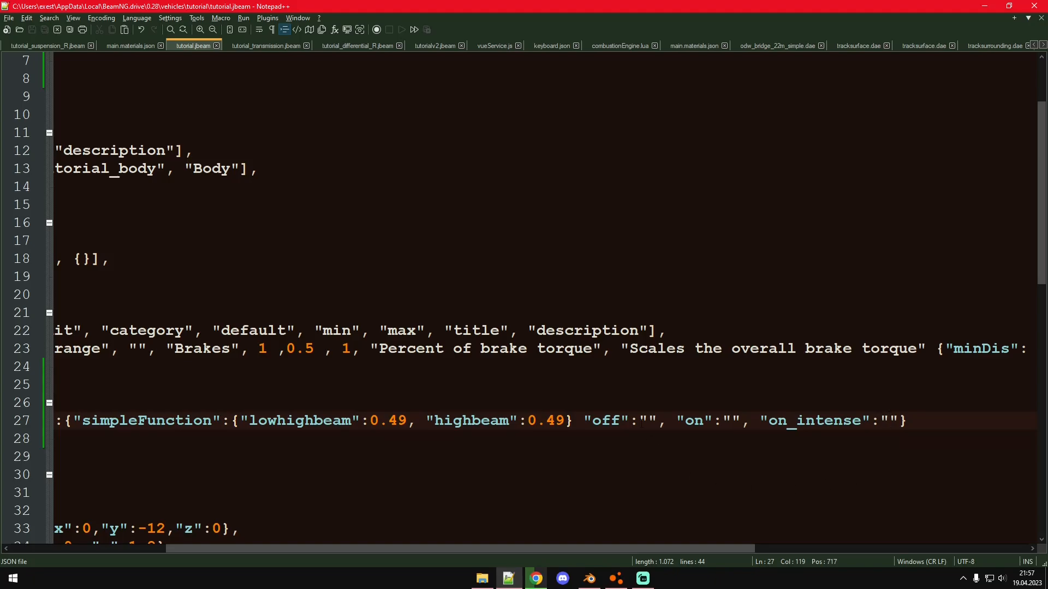
Fill the off, on and on_intense slots with tutorial_lights, tutorial_lights_on and tutorial_lights_on_intense
{"action": "left_click", "coordinate": [647, 420]}
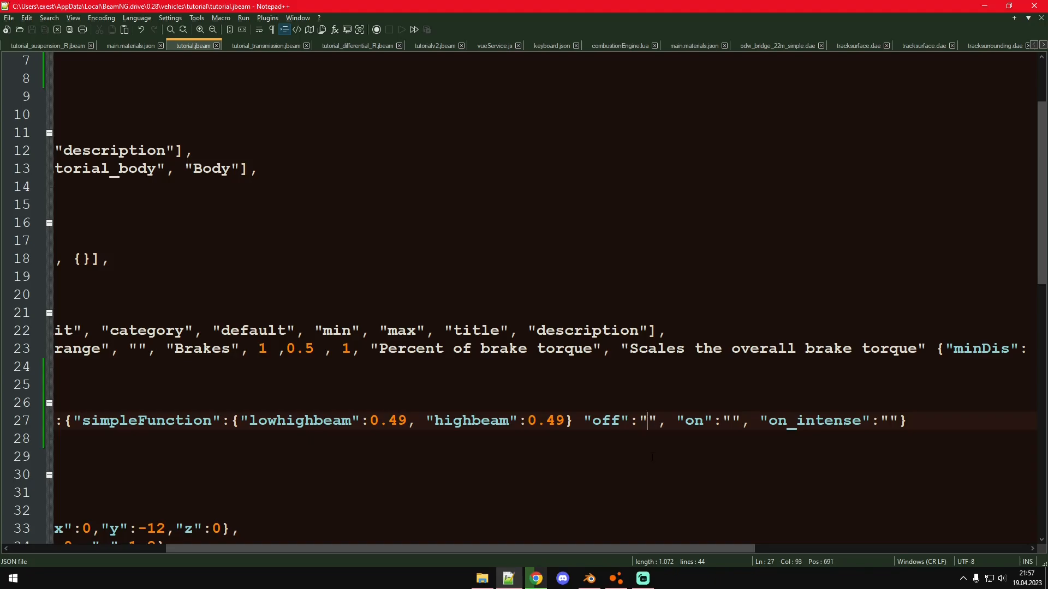
{"action": "type", "text": "tutorial"}
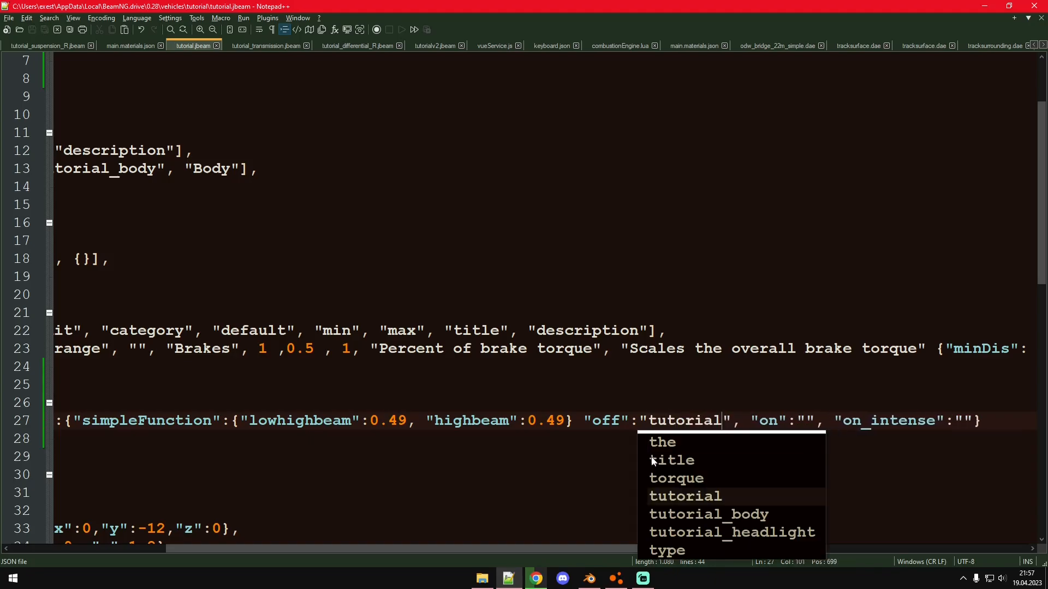
{"action": "type", "text": "_lights"}
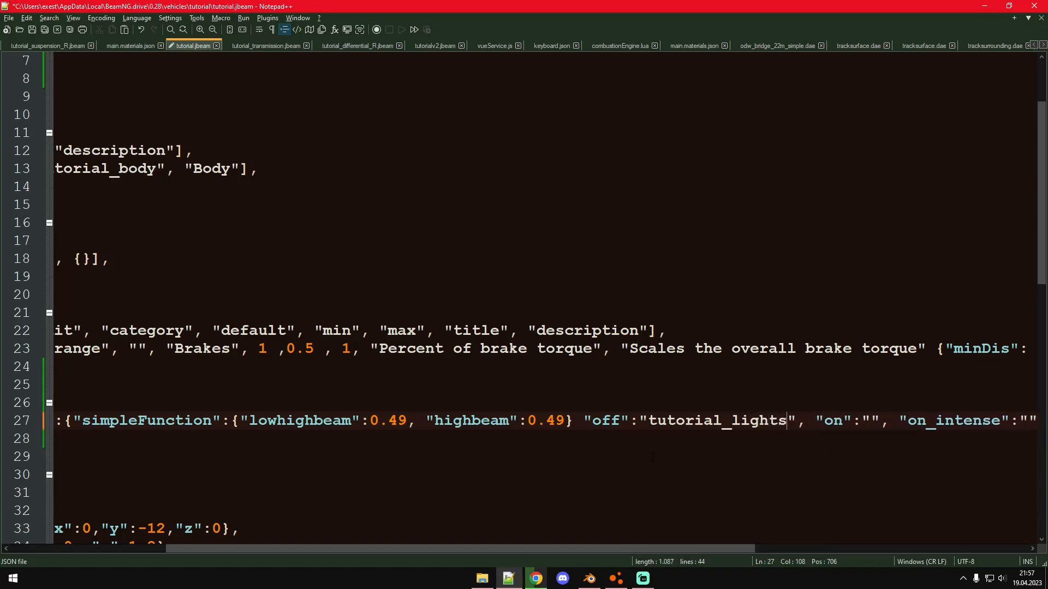
{"action": "double_click", "coordinate": [716, 420]}
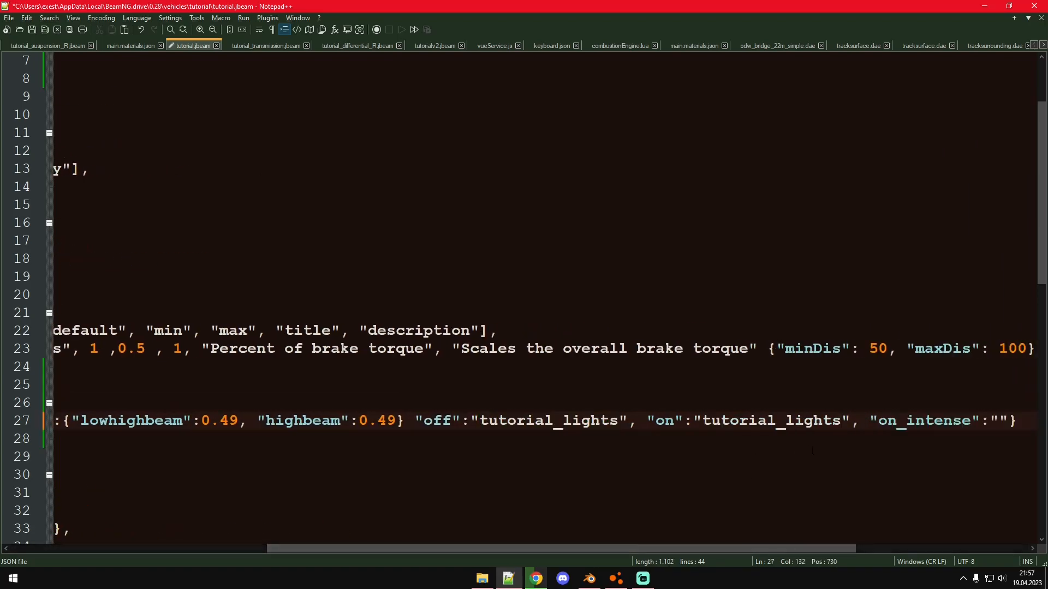
{"action": "type", "text": "_on"}
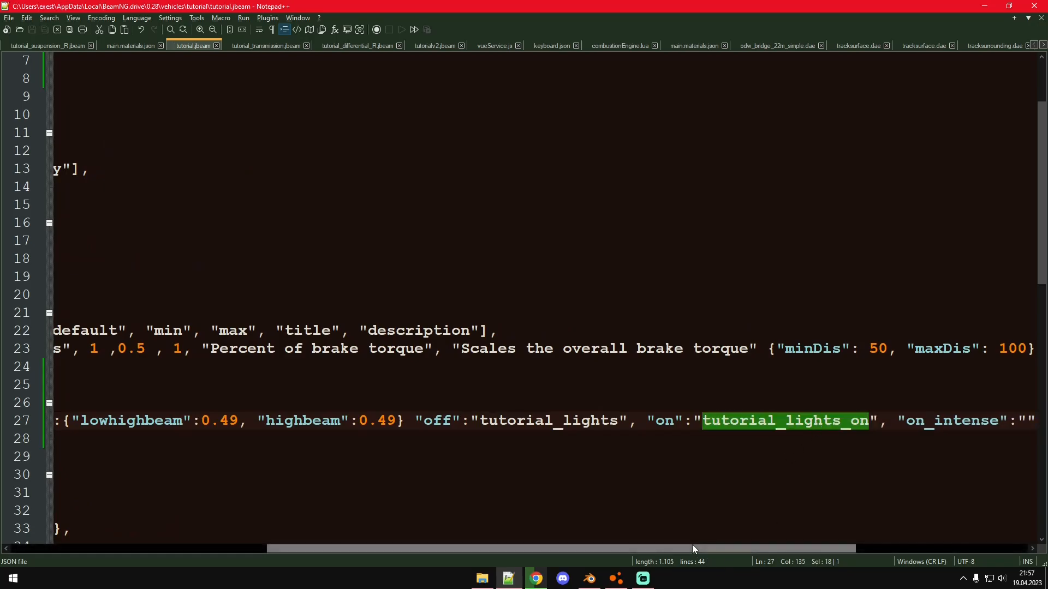
{"action": "type", "text": "tutorial_lights_on"}
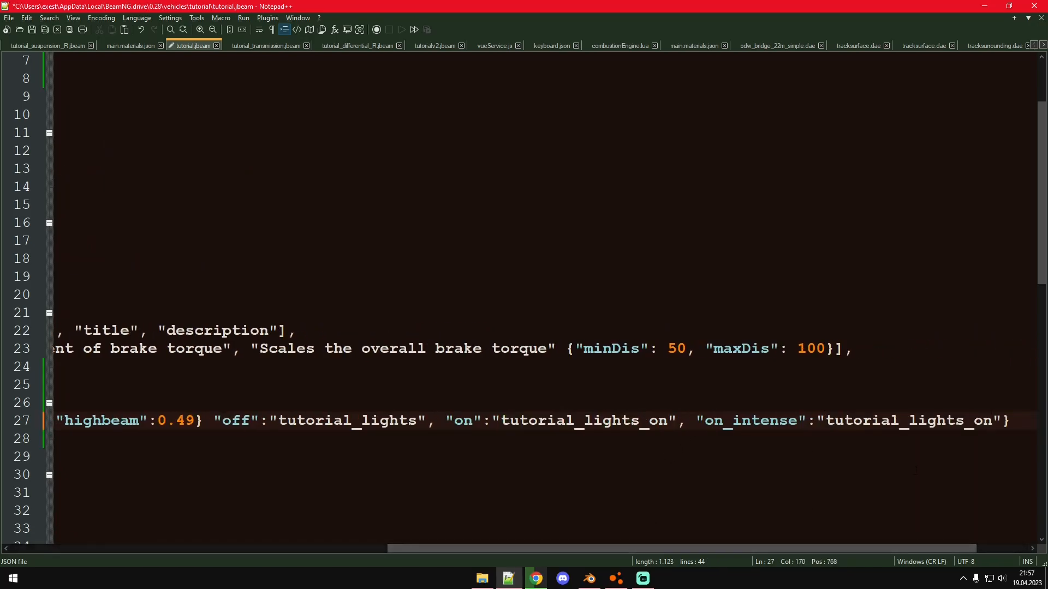
{"action": "type", "text": "_in"}
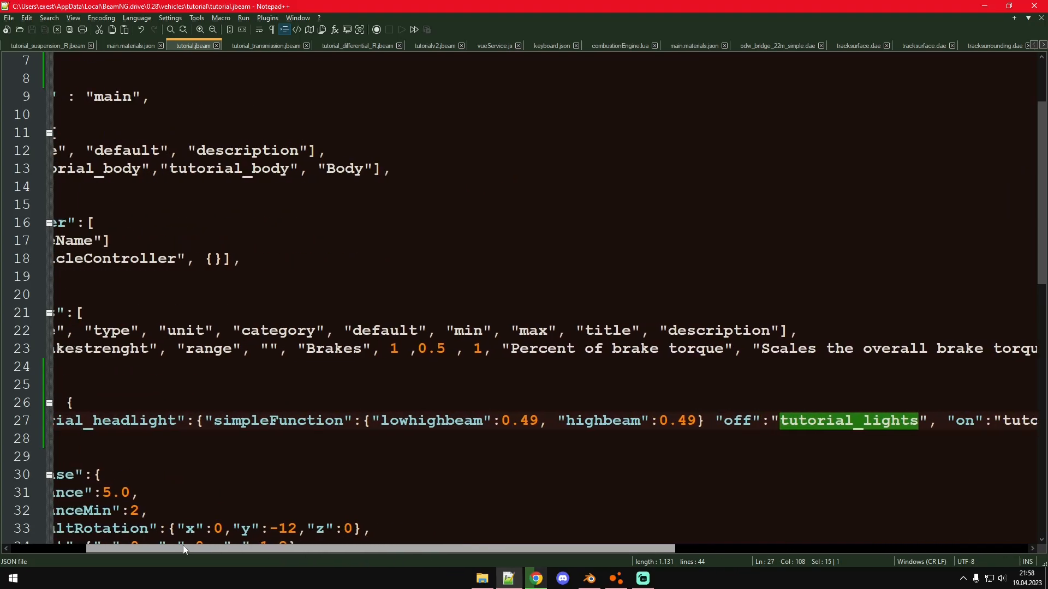
Review the finished glowMap line and switch over to the game
{"action": "scroll", "scroll_direction": "right", "scroll_amount": 3}
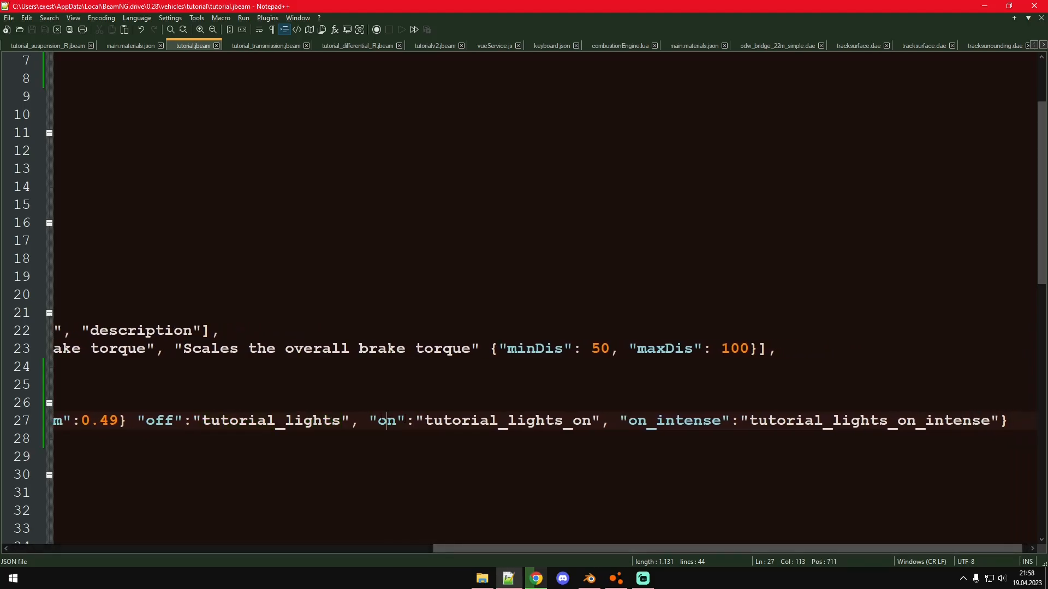
{"action": "left_click", "coordinate": [827, 420]}
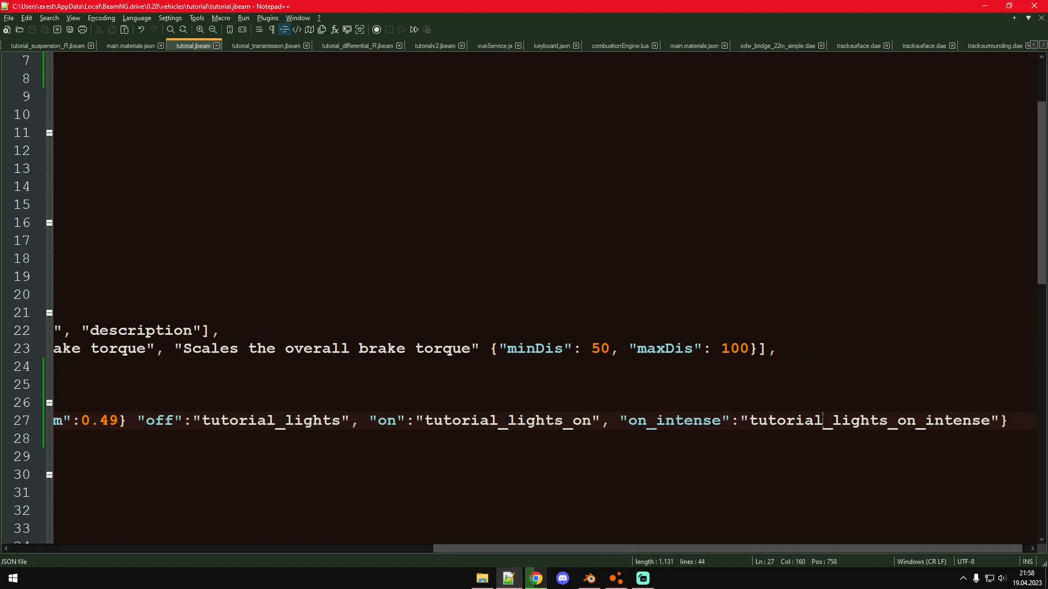
{"action": "key", "text": "alt+tab"}
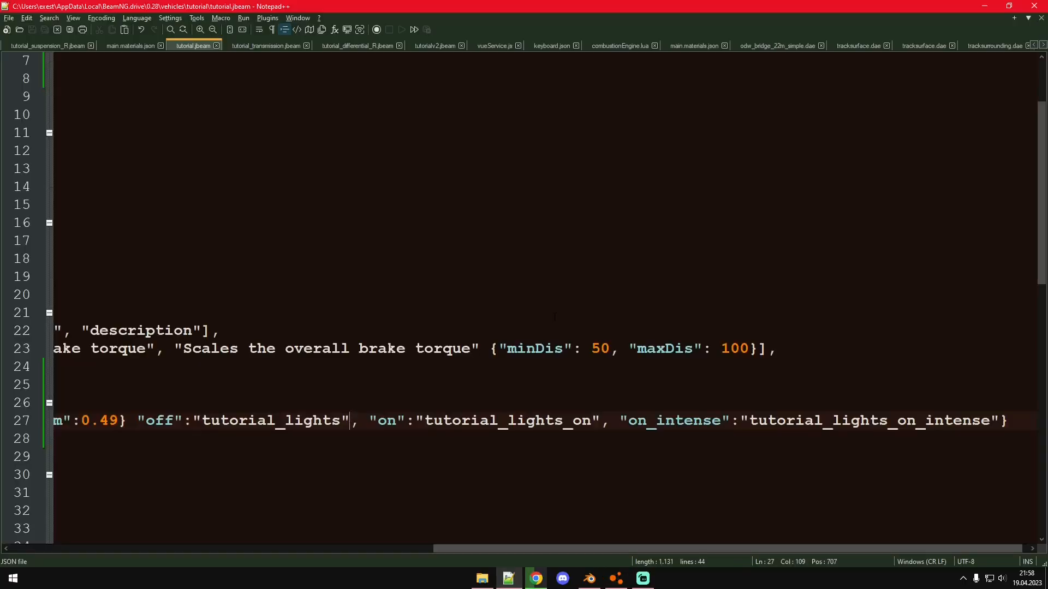
Create a new material tutorial_lights stored in /vehicles/tutorial/main.materials.json
{"action": "left_click", "coordinate": [587, 579]}
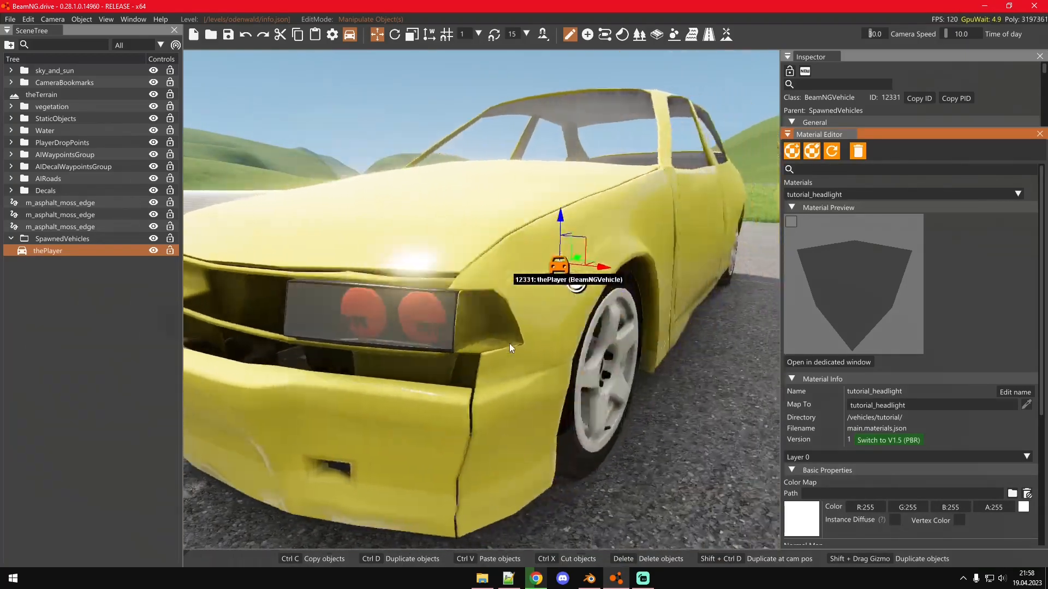
{"action": "left_click", "coordinate": [507, 579]}
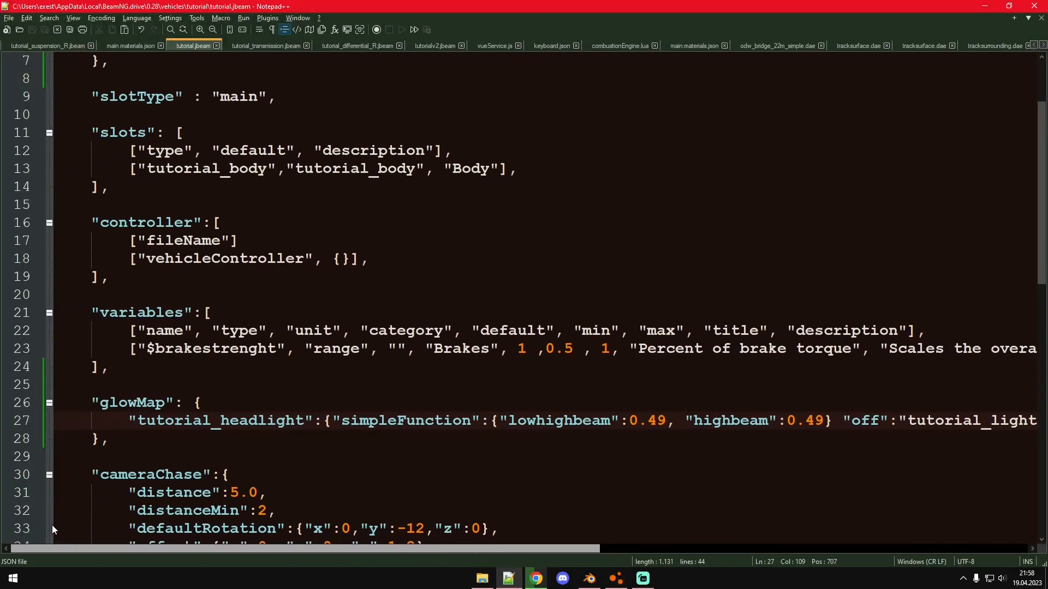
{"action": "scroll", "scroll_direction": "left", "scroll_amount": 3}
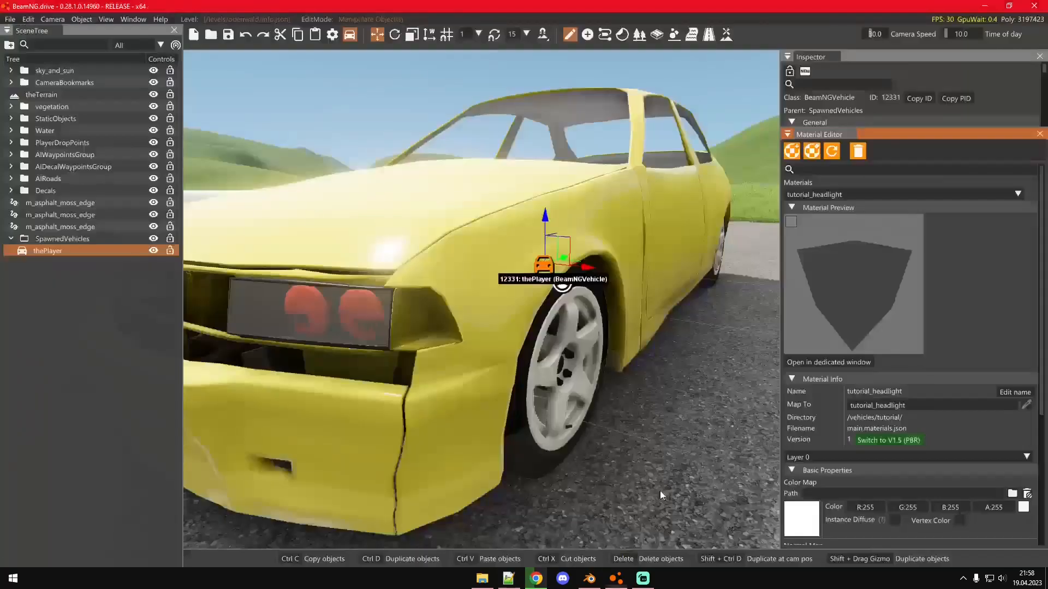
{"action": "left_click", "coordinate": [791, 151]}
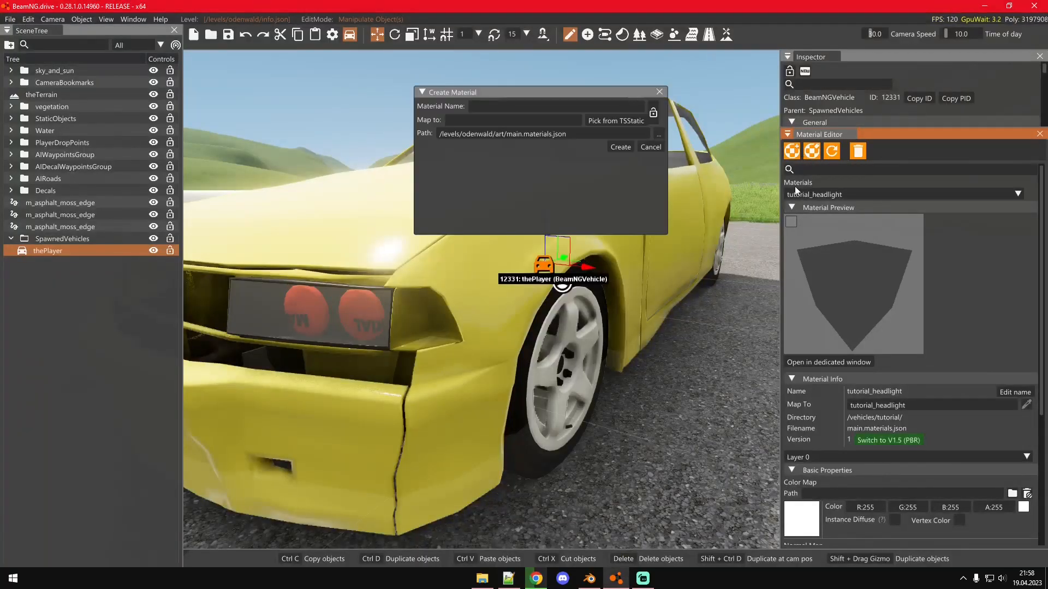
{"action": "left_click", "coordinate": [657, 133]}
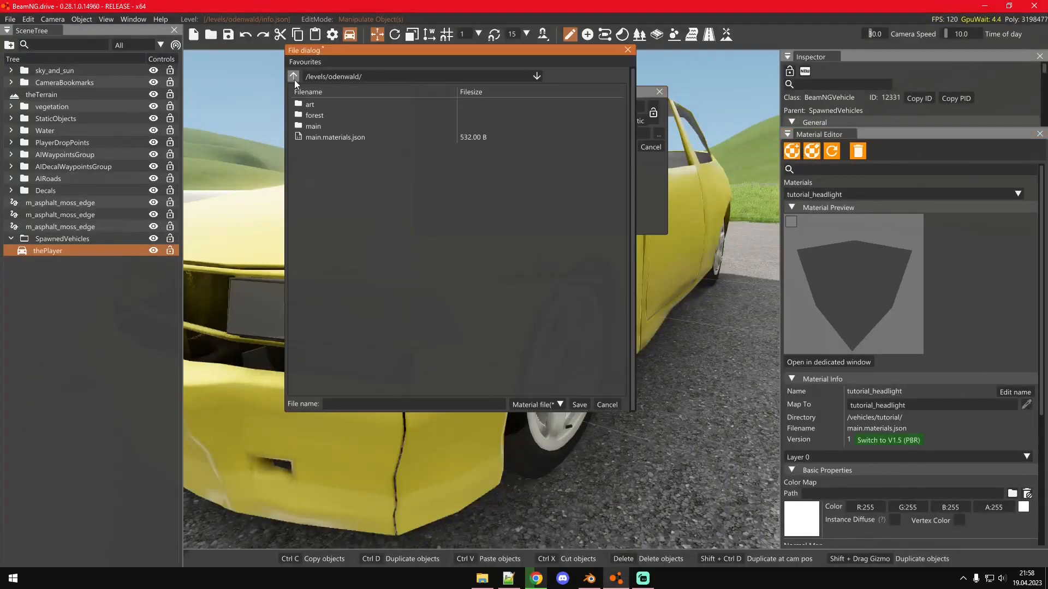
{"action": "left_click", "coordinate": [294, 76]}
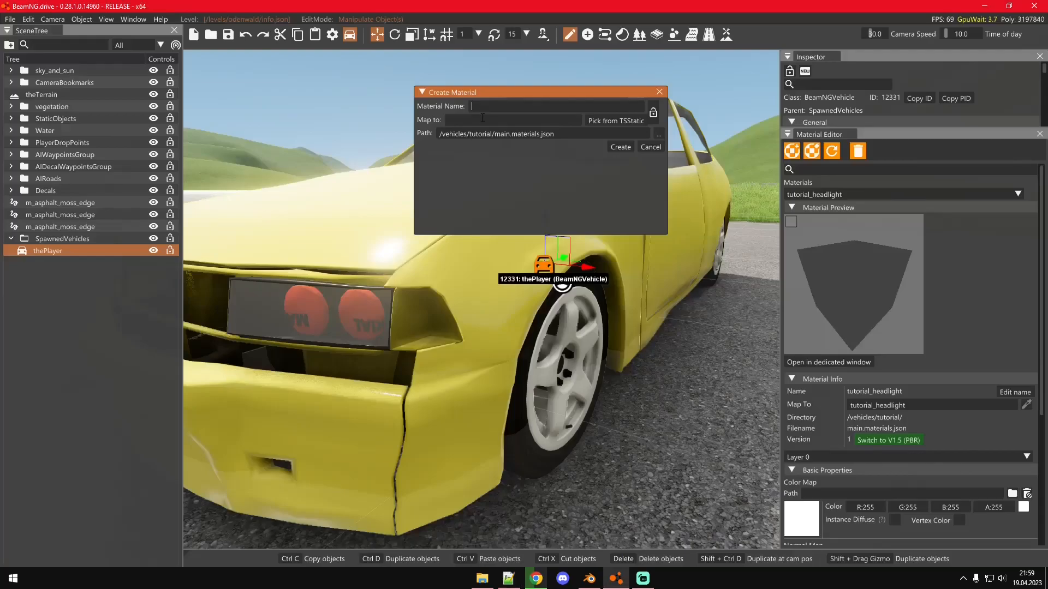
{"action": "left_click", "coordinate": [618, 146]}
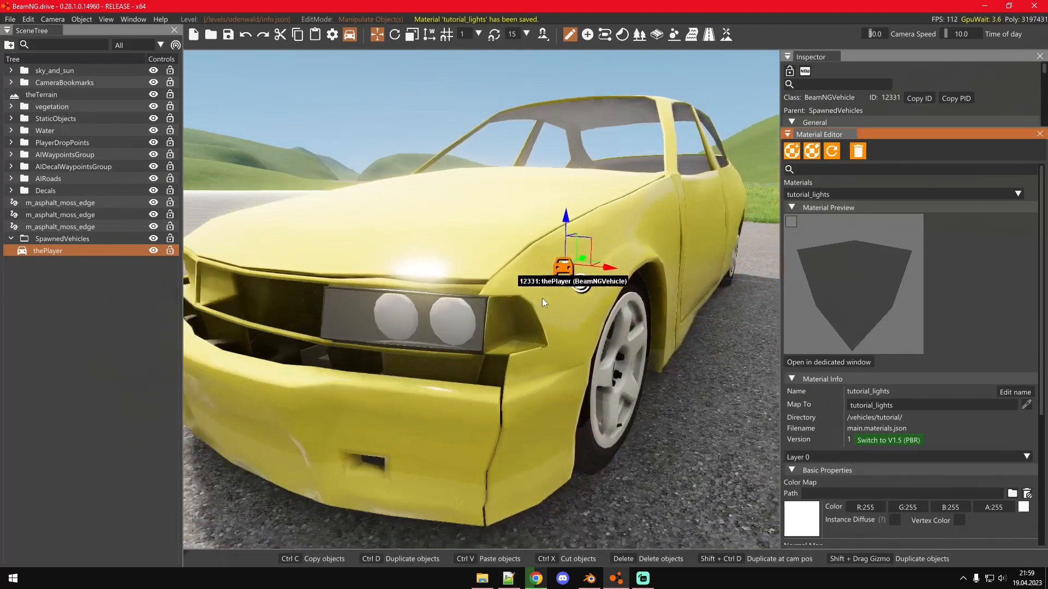
Set the tutorial_lights_on base colour map to tutorial_lights_b.color.png and save the level
{"action": "left_click", "coordinate": [887, 439]}
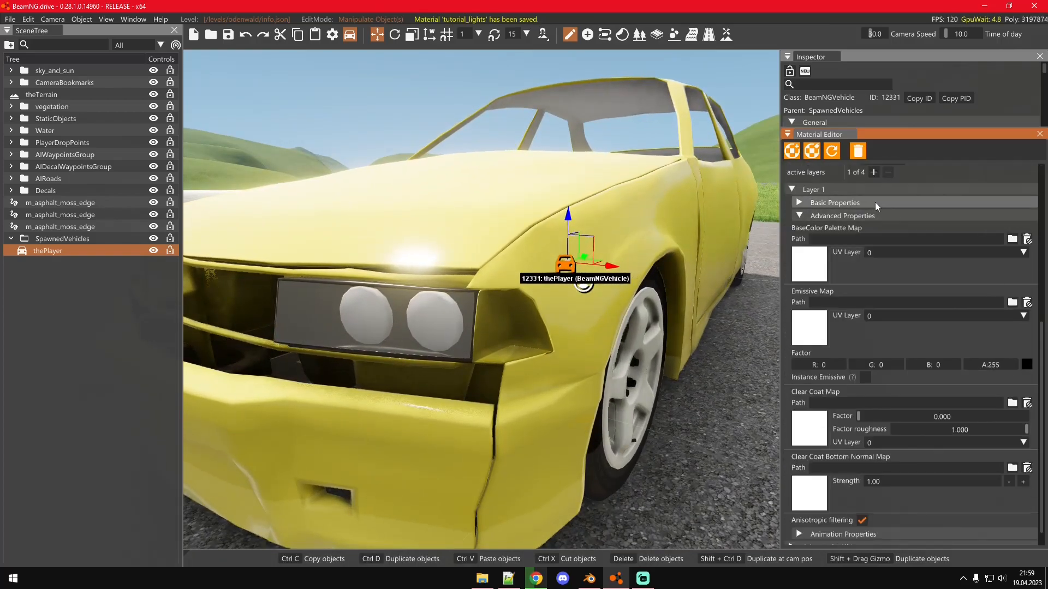
{"action": "left_click", "coordinate": [1012, 221]}
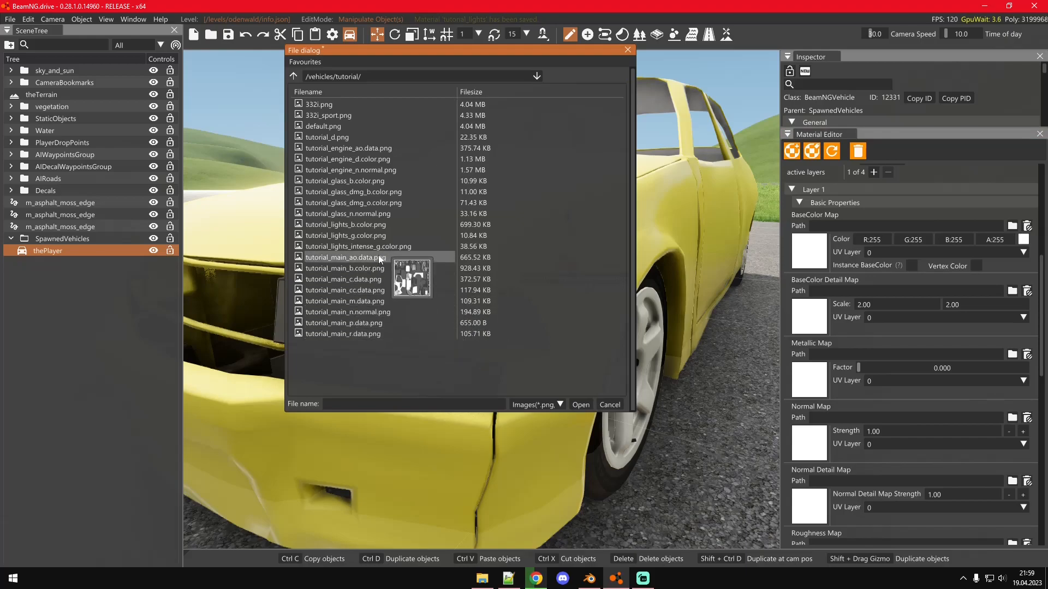
{"action": "left_click", "coordinate": [580, 404]}
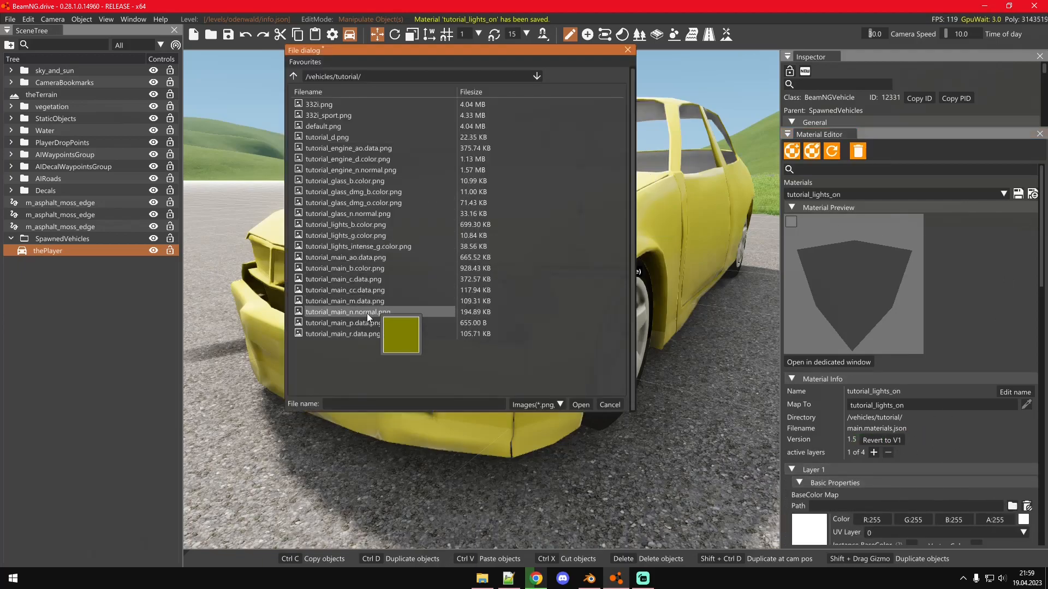
{"action": "left_click", "coordinate": [580, 404]}
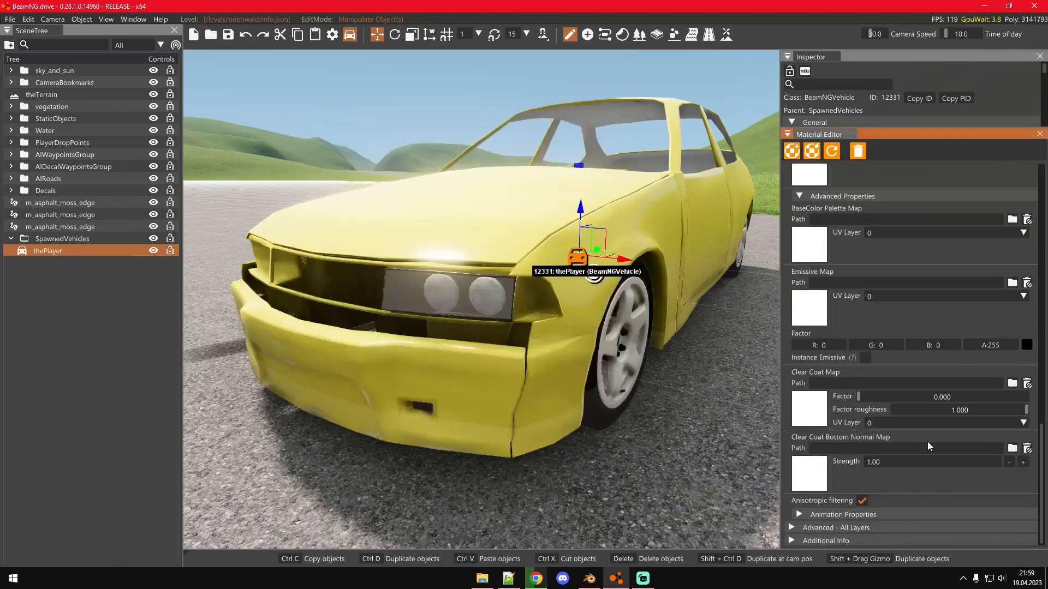
{"action": "key", "text": "ctrl+s"}
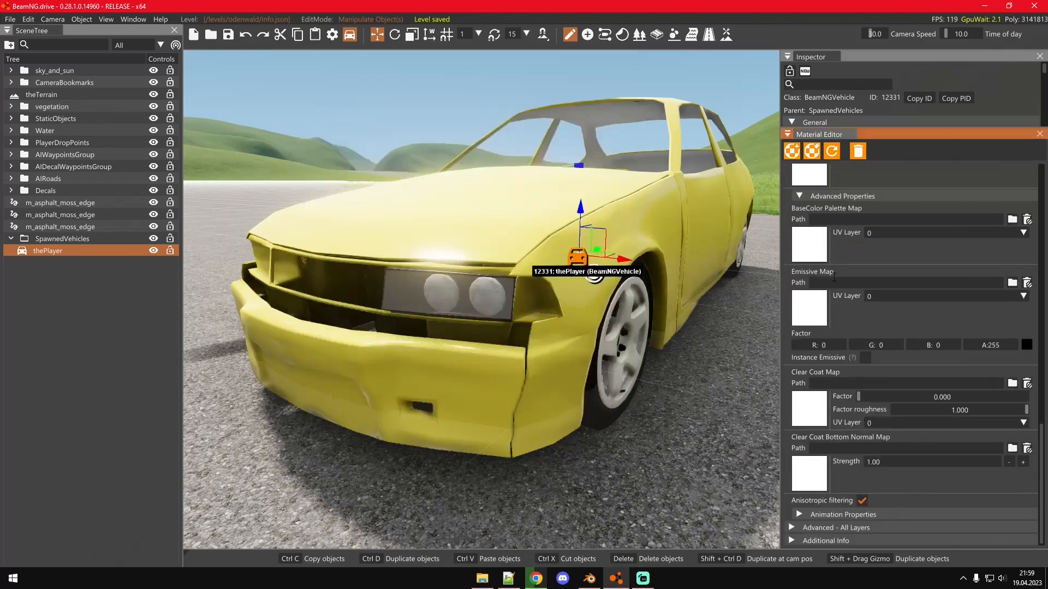
Set the emissive map to tutorial_lights_g.color.png as the glow texture
{"action": "scroll", "scroll_direction": "up", "scroll_amount": 3}
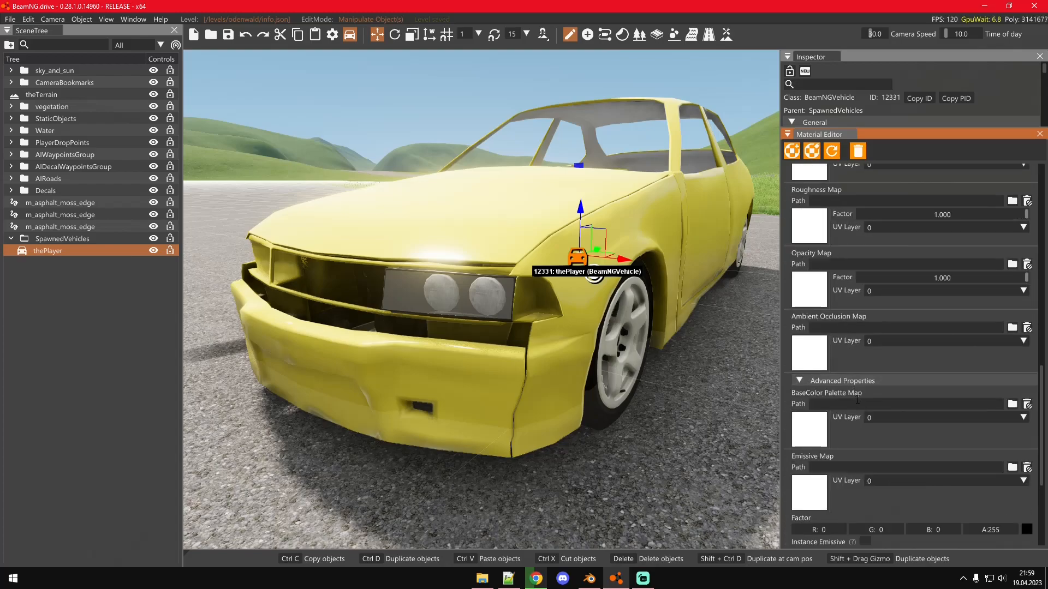
{"action": "scroll", "scroll_direction": "down", "scroll_amount": 3}
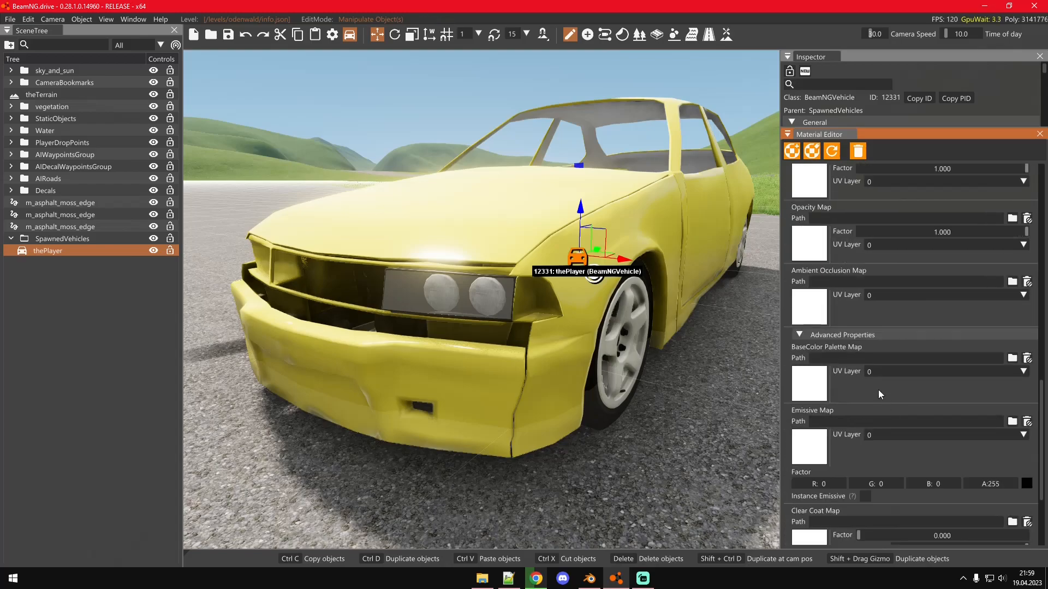
{"action": "mouse_move", "coordinate": [1012, 422]}
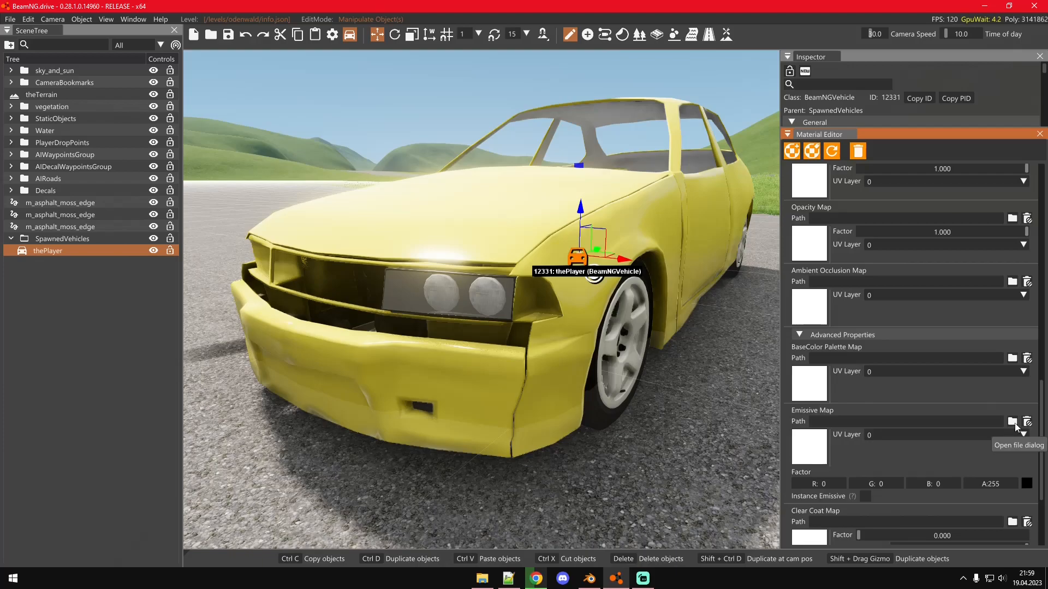
{"action": "left_click", "coordinate": [1010, 421]}
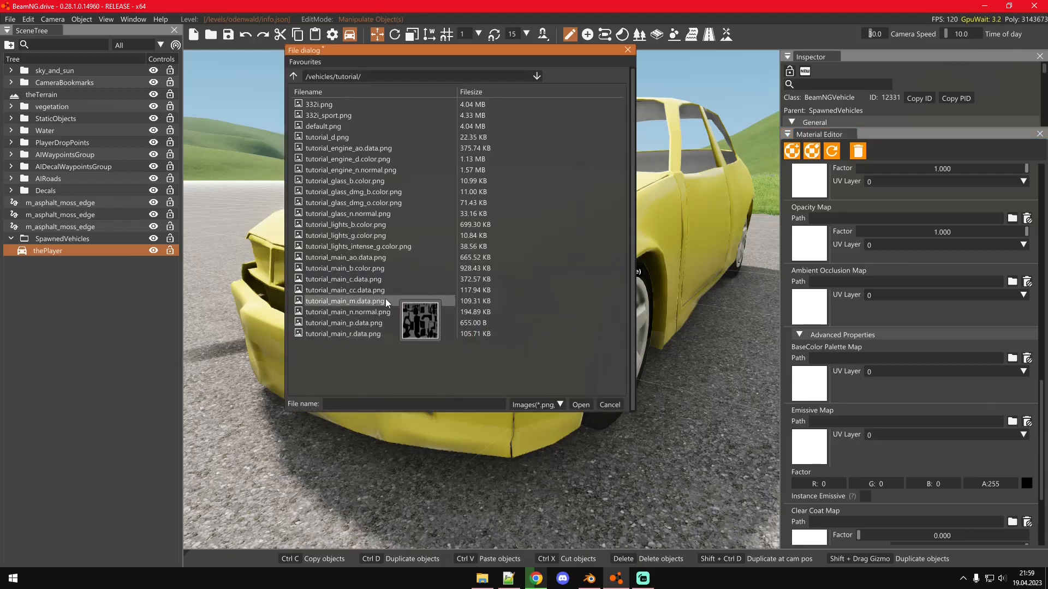
{"action": "left_click", "coordinate": [346, 235]}
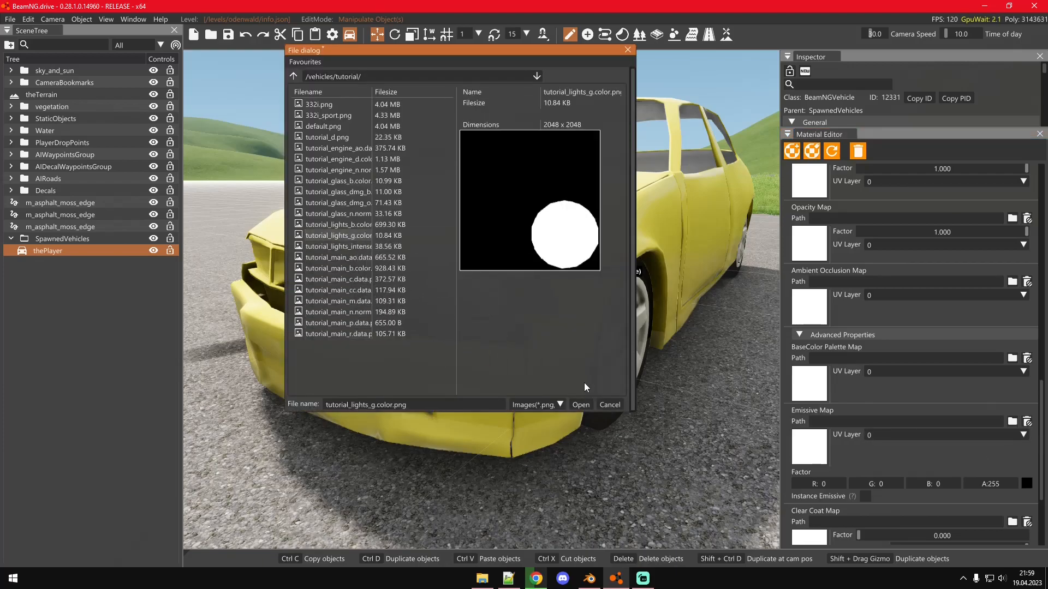
{"action": "left_click", "coordinate": [579, 404]}
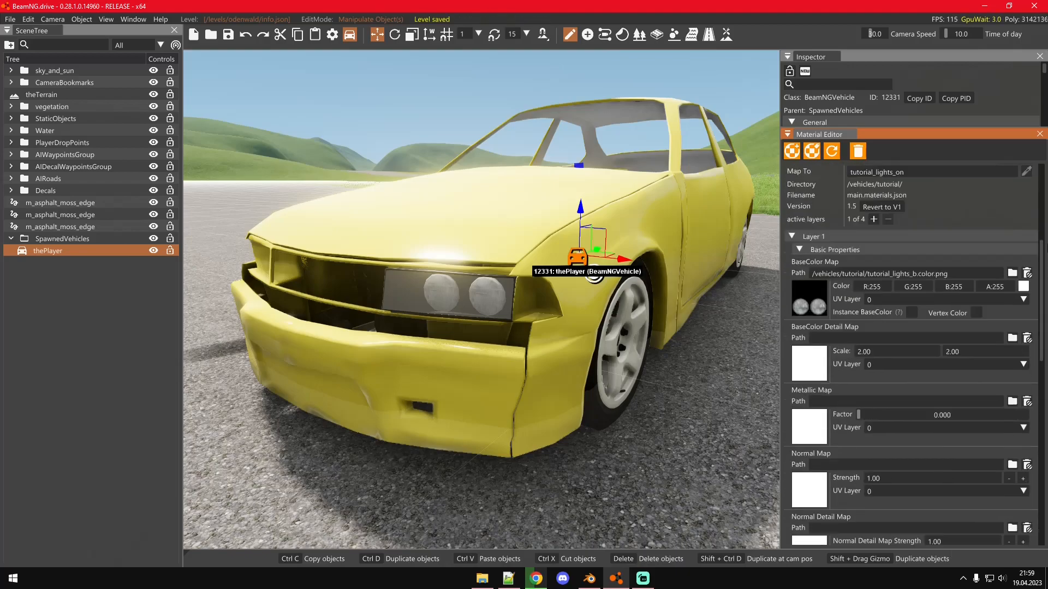
Review the tutorial_lights_on name in the jbeam and view the car's headlights outside the editor
{"action": "left_click", "coordinate": [792, 150]}
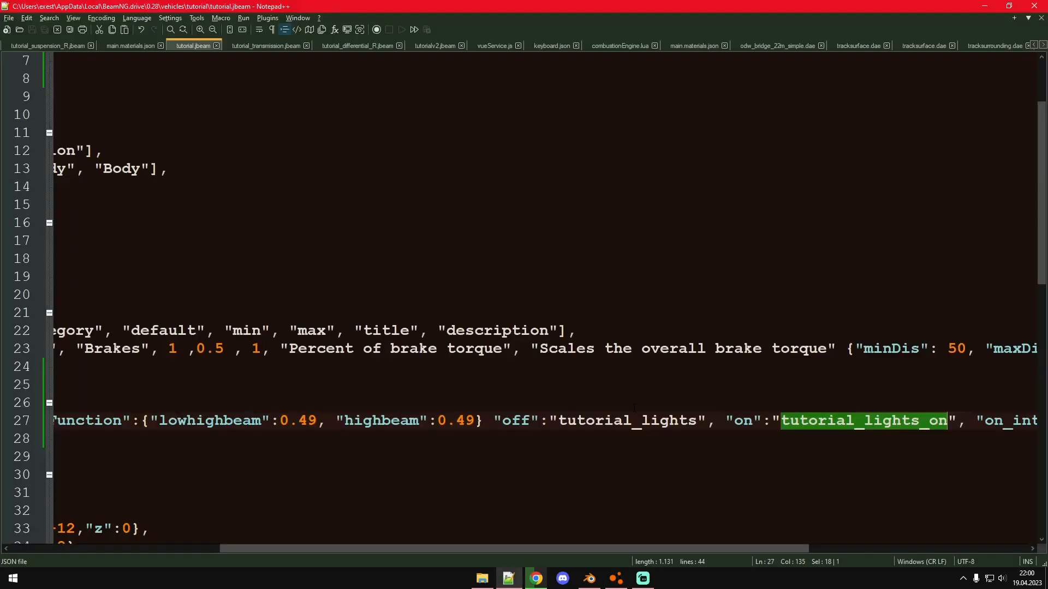
{"action": "scroll", "scroll_direction": "right", "scroll_amount": 3}
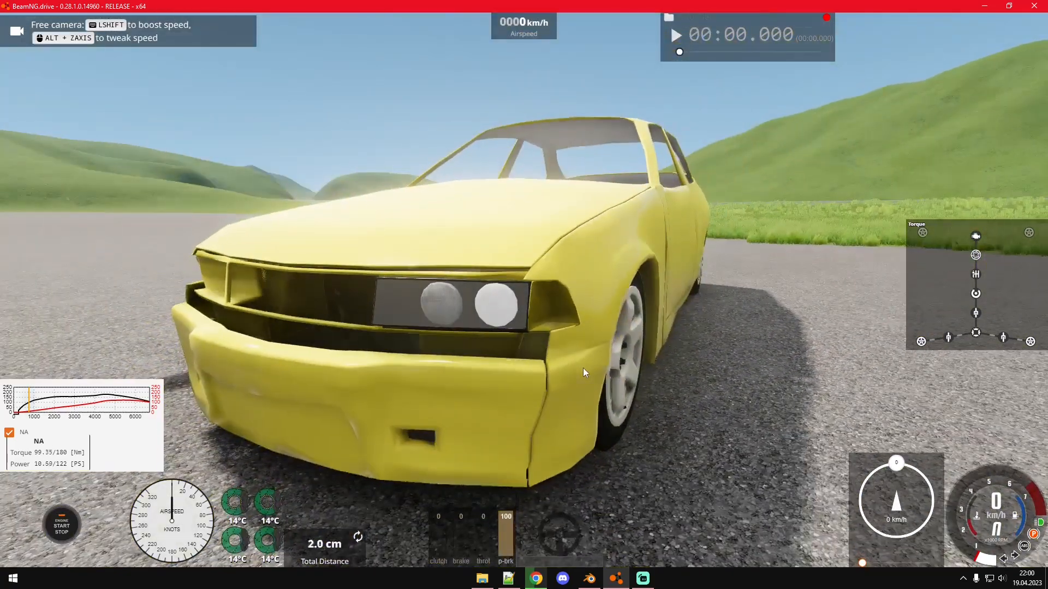
{"action": "left_click", "coordinate": [508, 578]}
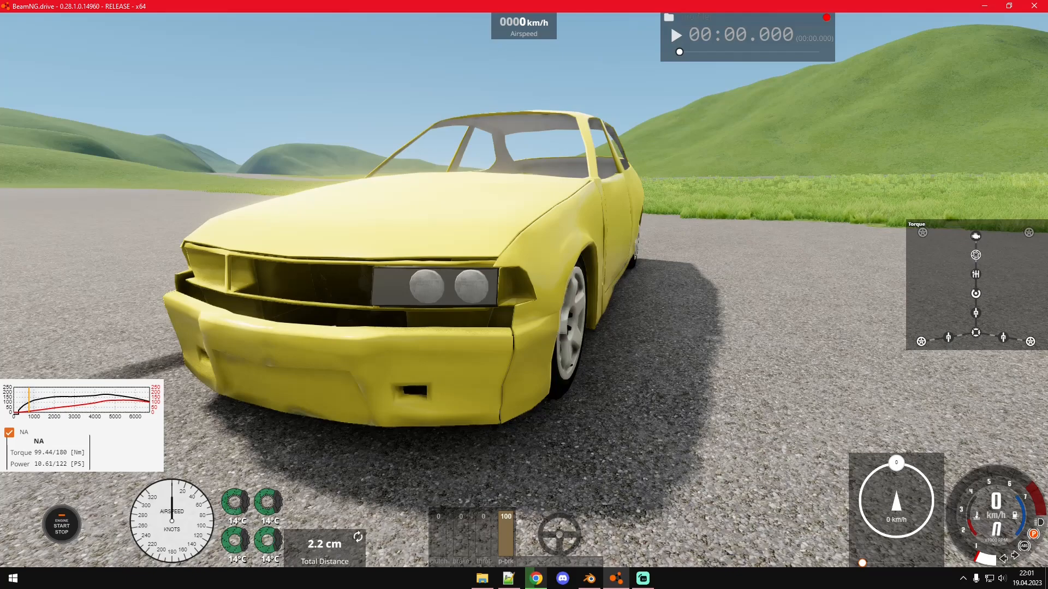
Bring the jbeam back up scrolled to the glowMap's lowhighbeam values on line 27
{"action": "left_click", "coordinate": [507, 578]}
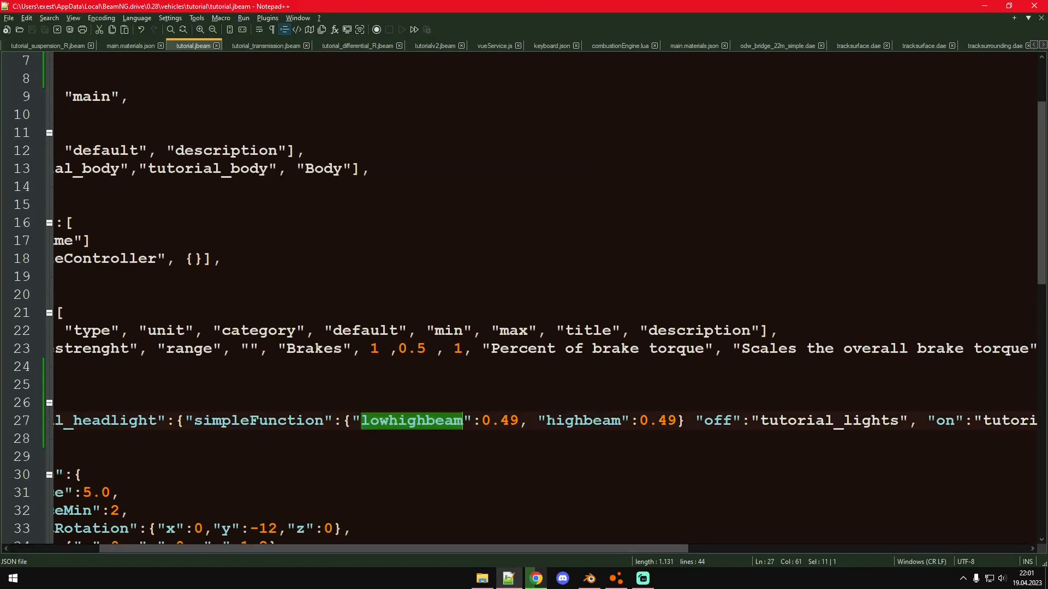
{"action": "scroll", "scroll_direction": "left", "scroll_amount": 3}
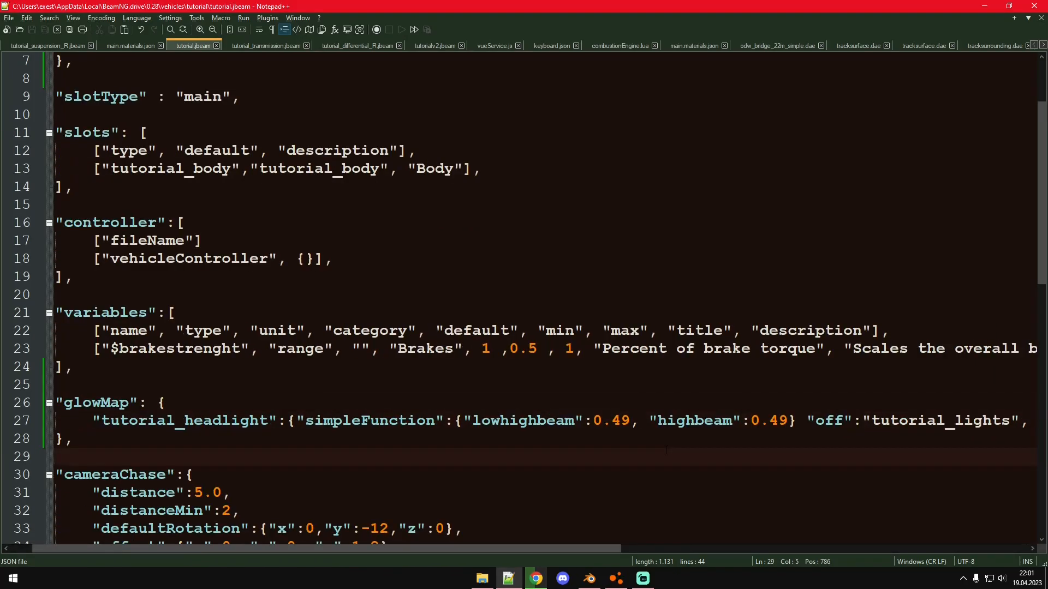